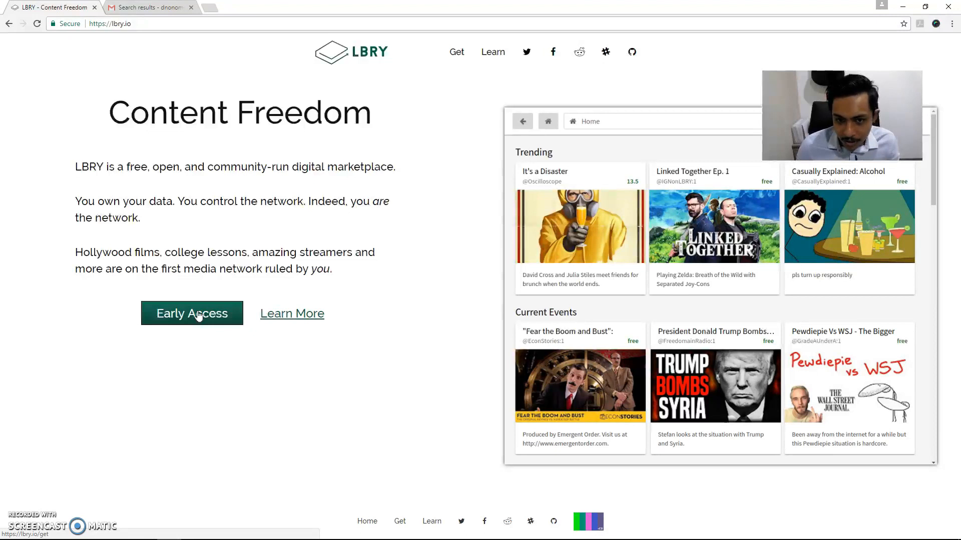
- Open lbry.io's Get LBRY early-access page with its email sign-up form
{"action": "left_click", "coordinate": [192, 313]}
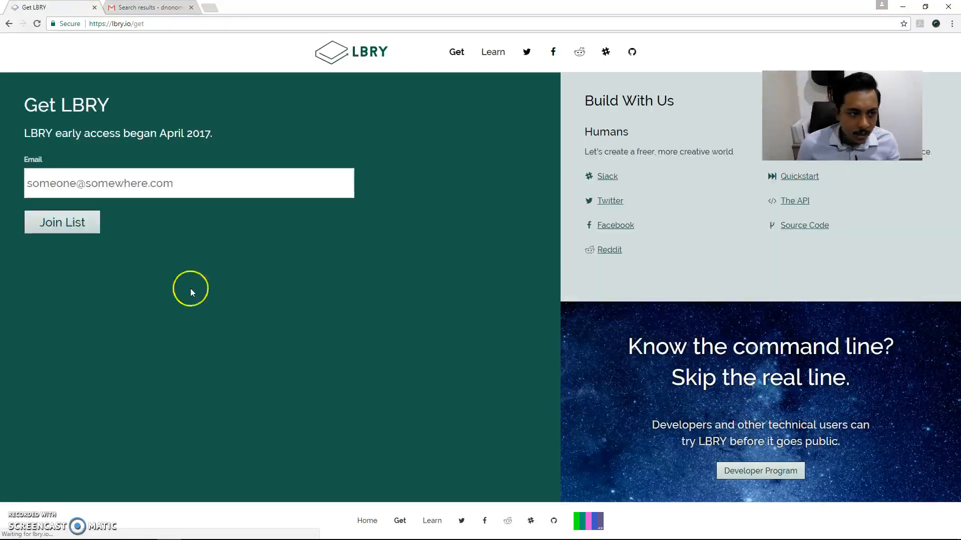
{"action": "left_click", "coordinate": [148, 24]}
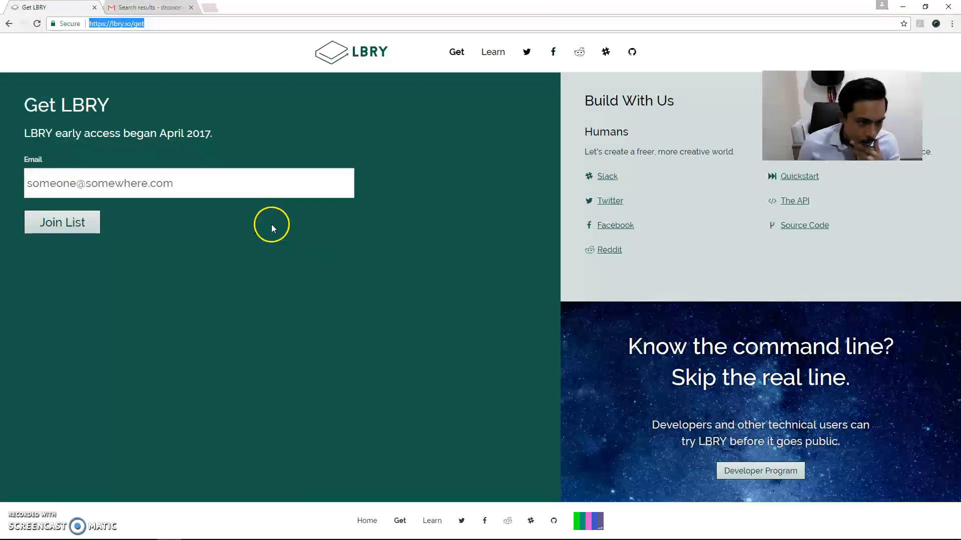
{"action": "left_click", "coordinate": [259, 182]}
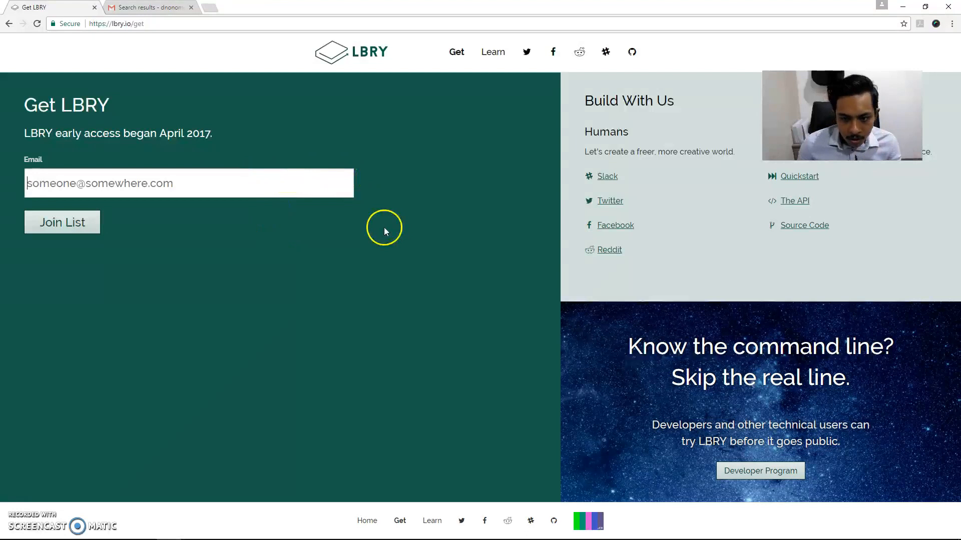
{"action": "mouse_move", "coordinate": [164, 54]}
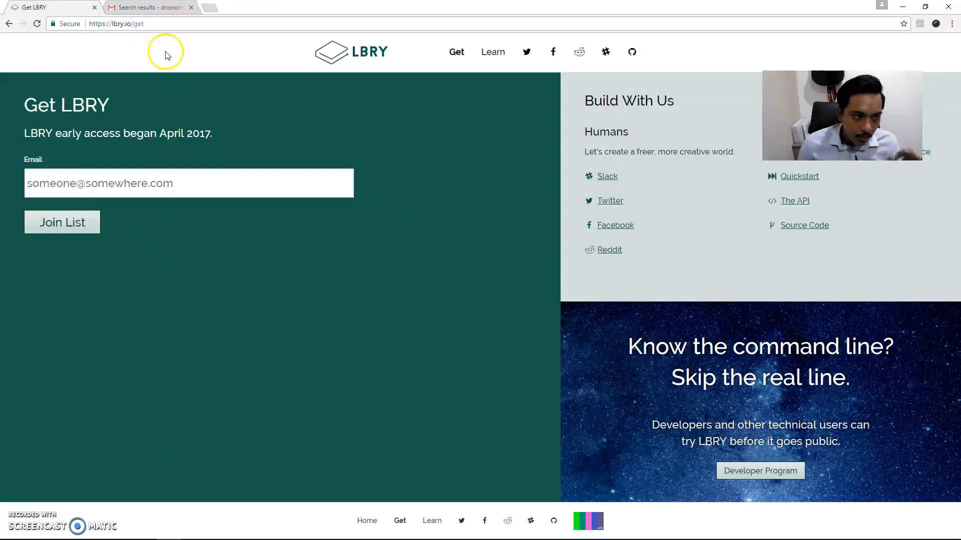
- Open the 'Welcome to LBRY' email in Gmail and scroll to its early access code
{"action": "left_click", "coordinate": [147, 7]}
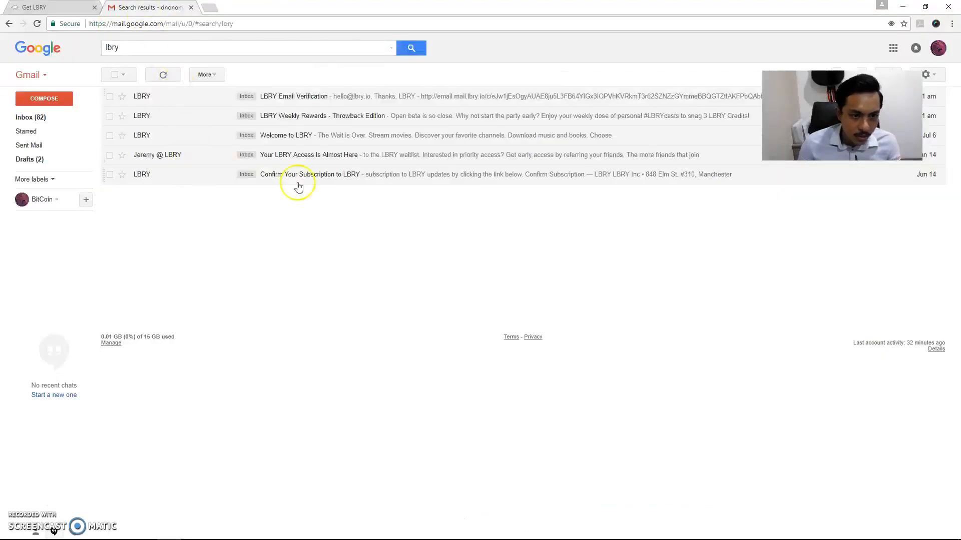
{"action": "left_click", "coordinate": [109, 174]}
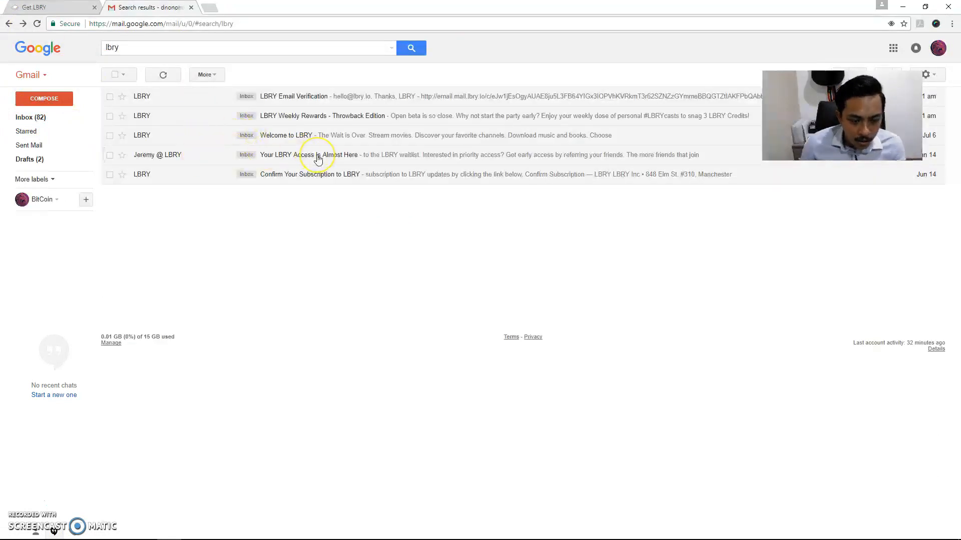
{"action": "mouse_move", "coordinate": [173, 138]}
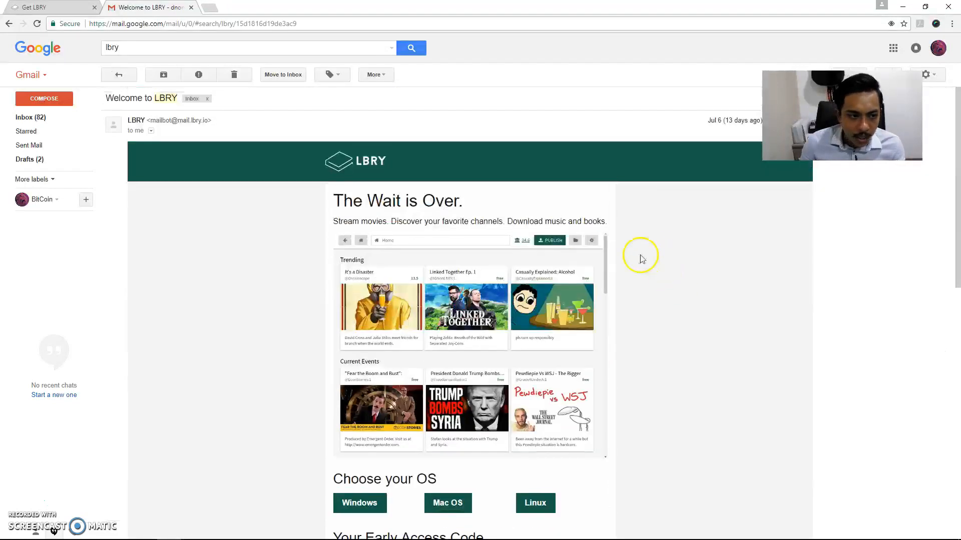
{"action": "mouse_move", "coordinate": [729, 138]}
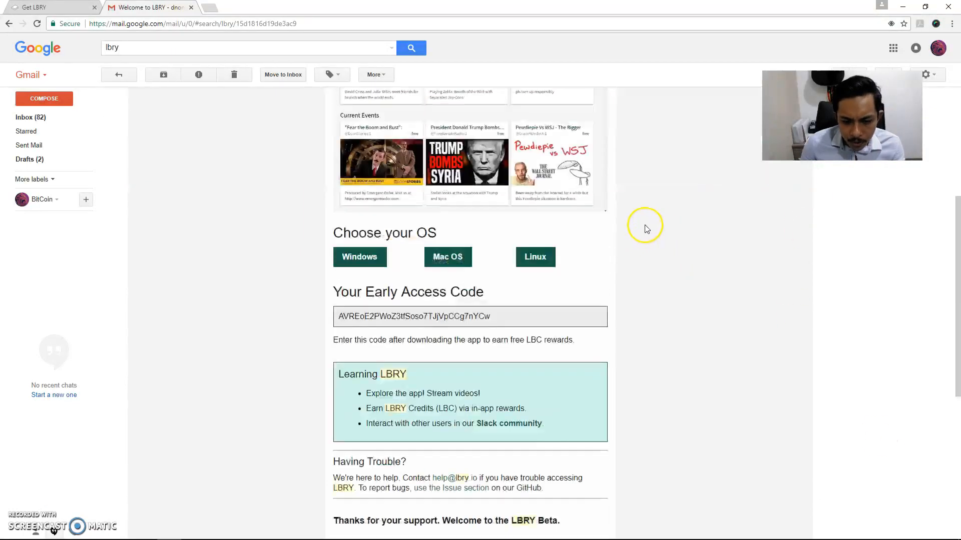
{"action": "scroll", "scroll_direction": "down", "scroll_amount": 3}
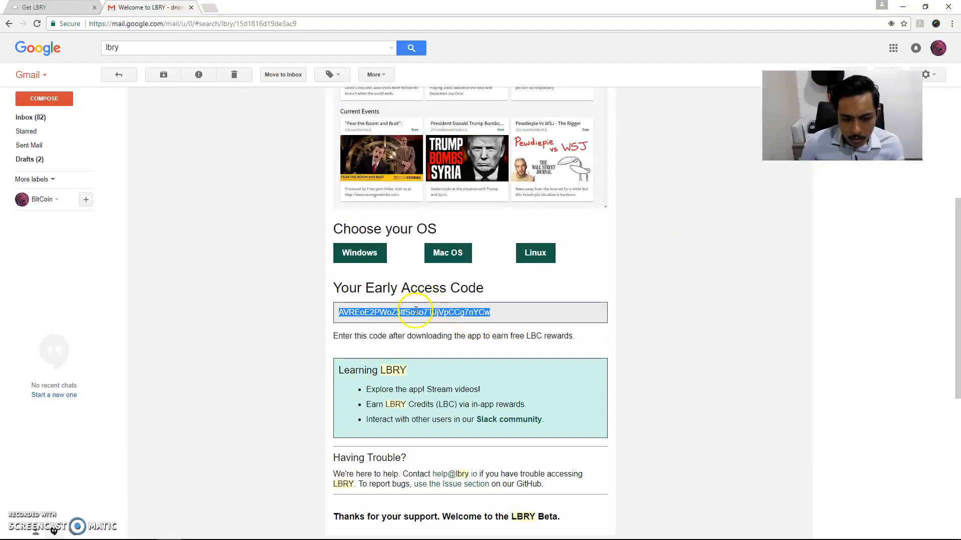
{"action": "mouse_move", "coordinate": [792, 306]}
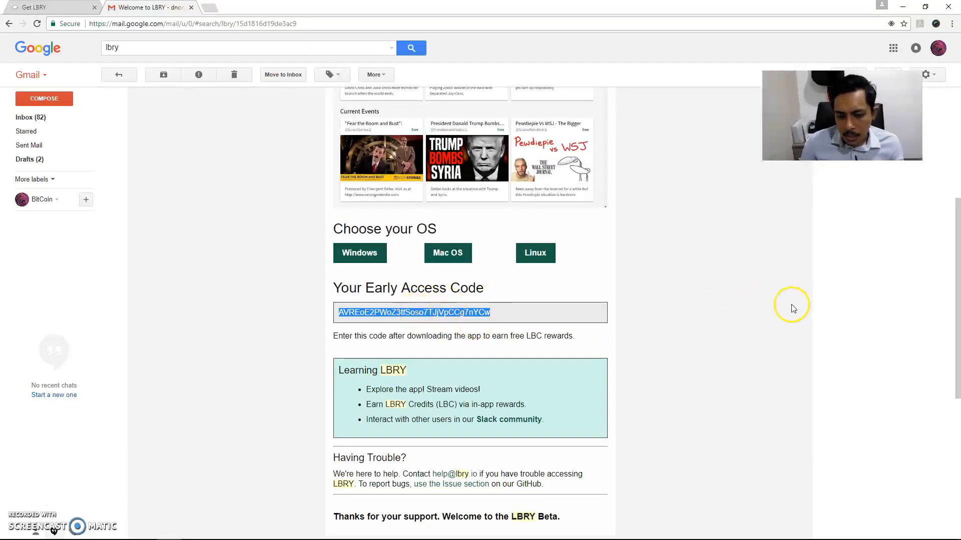
{"action": "mouse_move", "coordinate": [554, 240]}
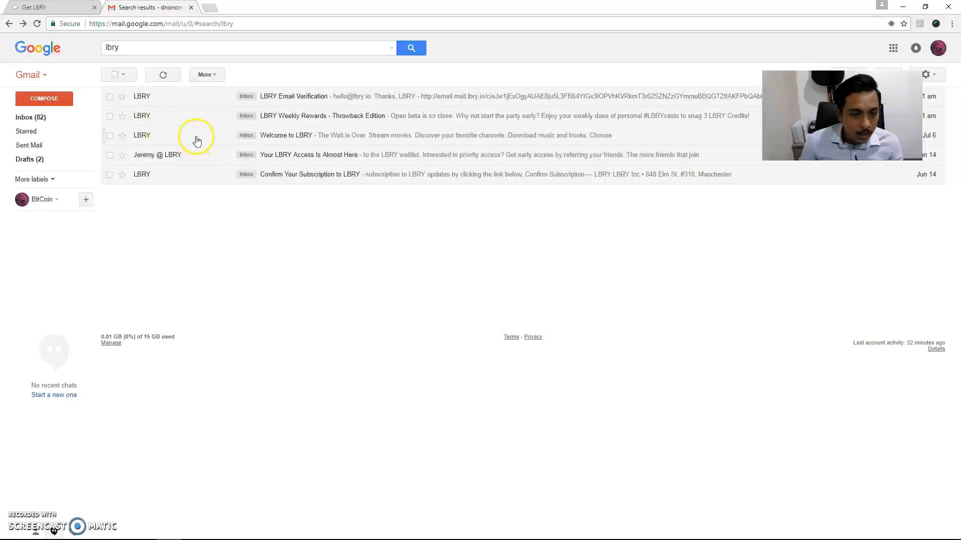
{"action": "mouse_move", "coordinate": [166, 104]}
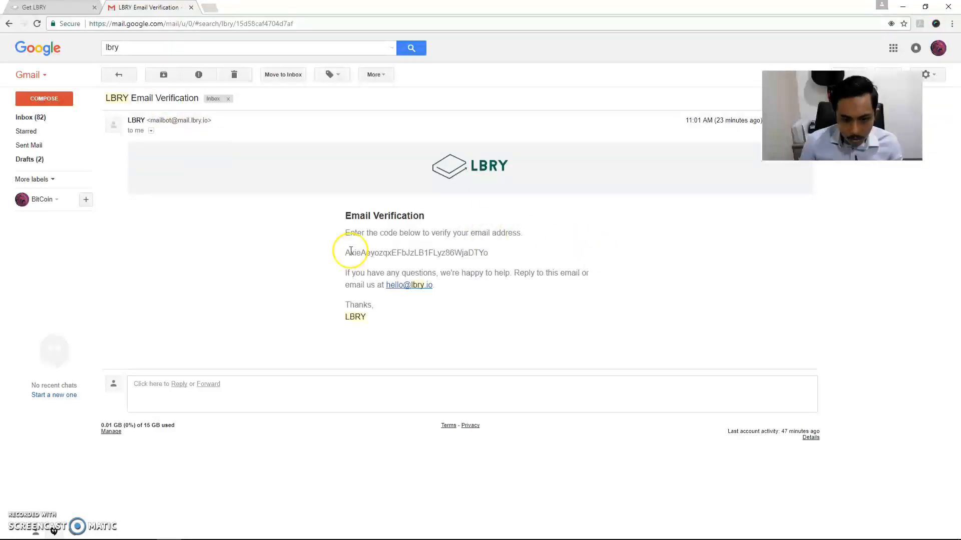
- Select the verification code in the LBRY Email Verification message
{"action": "left_click_drag", "start_coordinate": [344, 252], "coordinate": [489, 252]}
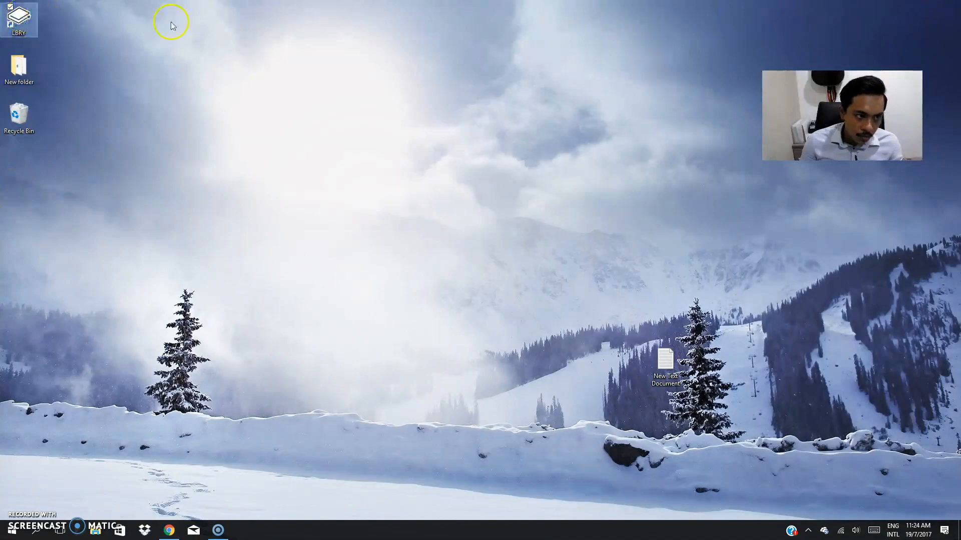
- Launch the LBRY desktop app from its desktop shortcut
{"action": "double_click", "coordinate": [19, 18]}
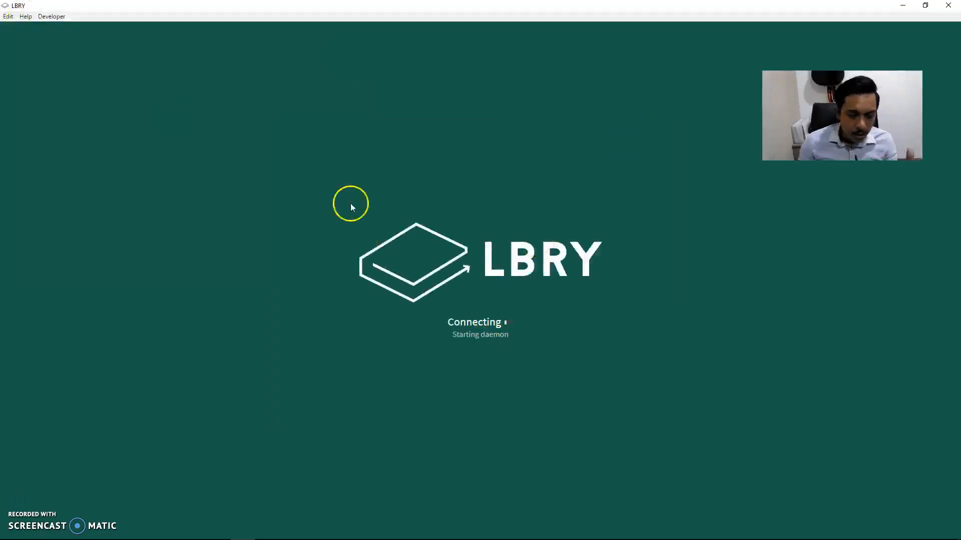
{"action": "mouse_move", "coordinate": [439, 243]}
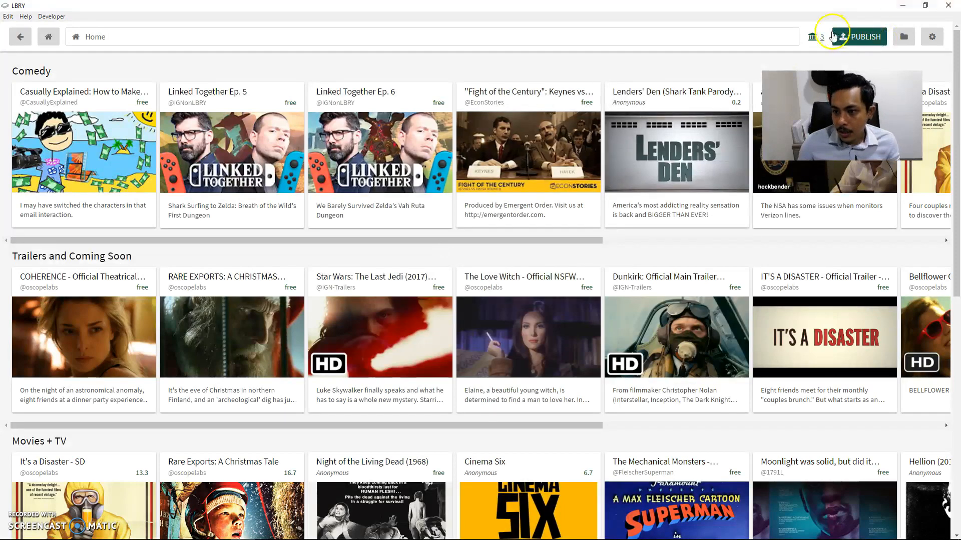
- Open the wallet showing the 3-credit balance, then view the Send and Rewards tabs
{"action": "left_click", "coordinate": [815, 36]}
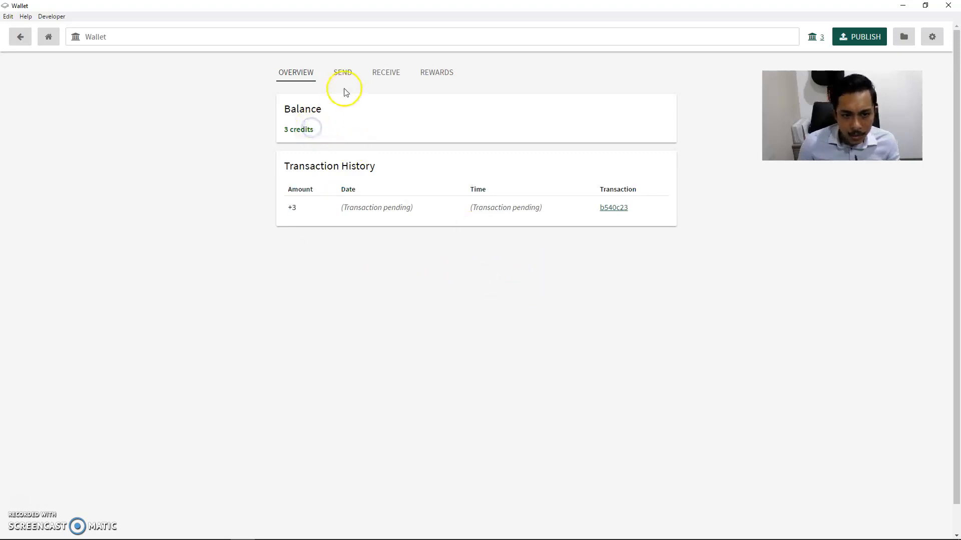
{"action": "left_click", "coordinate": [342, 72]}
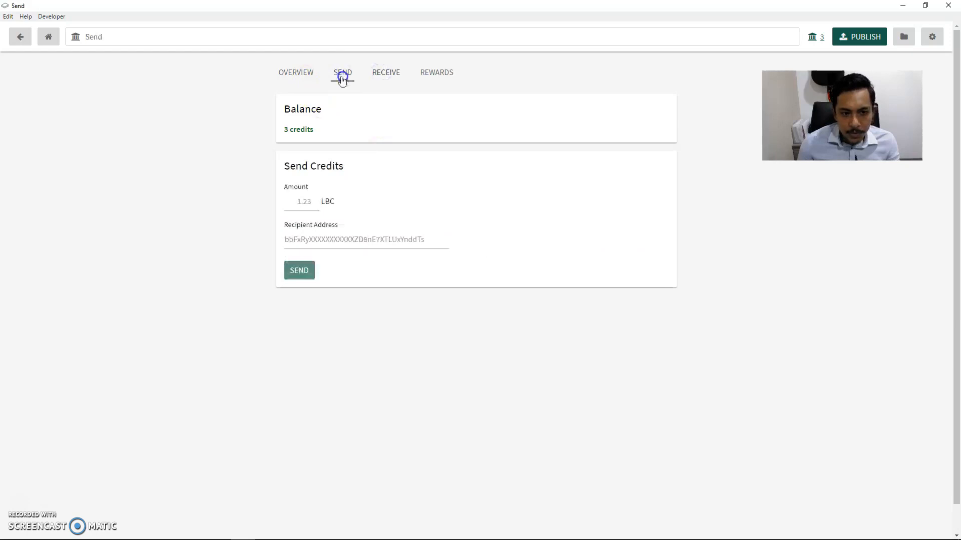
{"action": "left_click", "coordinate": [436, 72]}
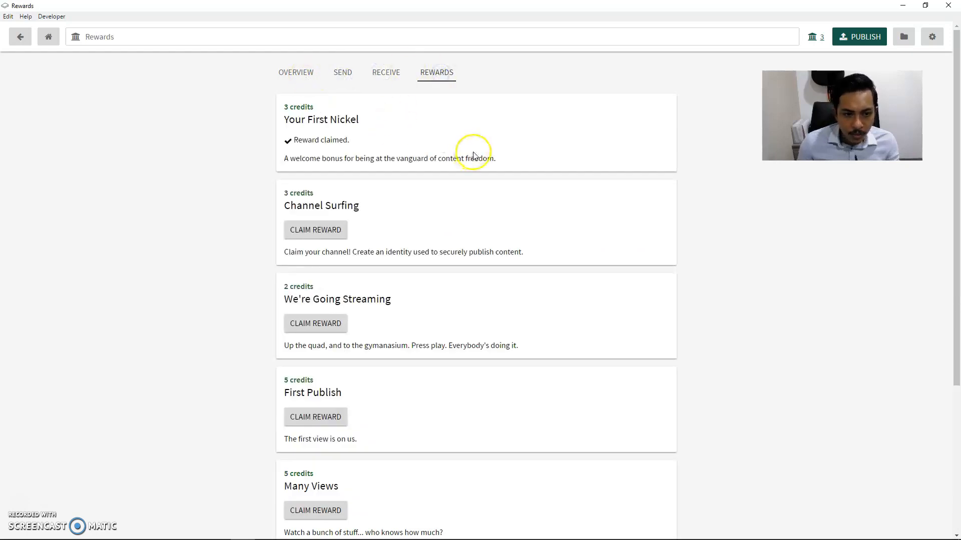
{"action": "mouse_move", "coordinate": [282, 110]}
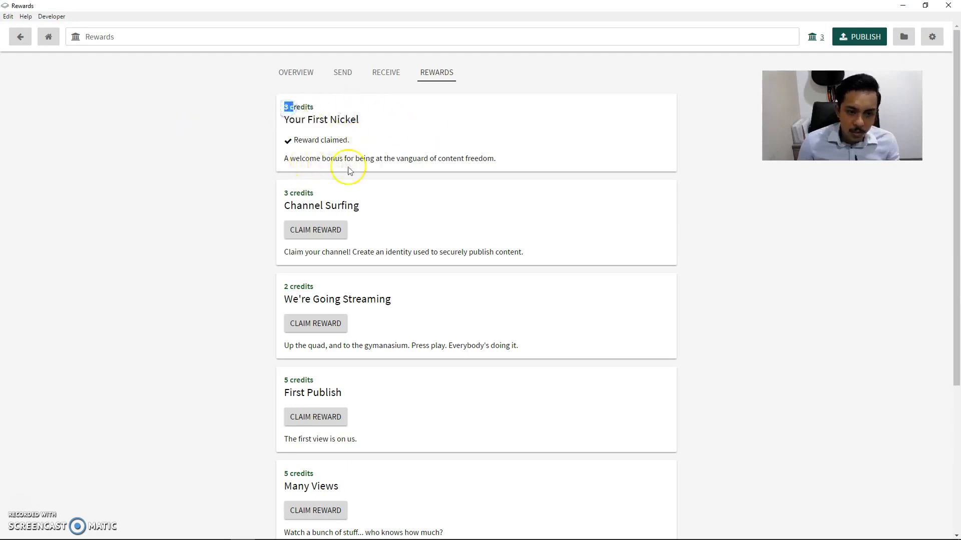
- Try claiming Channel Surfing, dismiss the channel identity warning, and return home
{"action": "scroll", "scroll_direction": "down", "scroll_amount": 3}
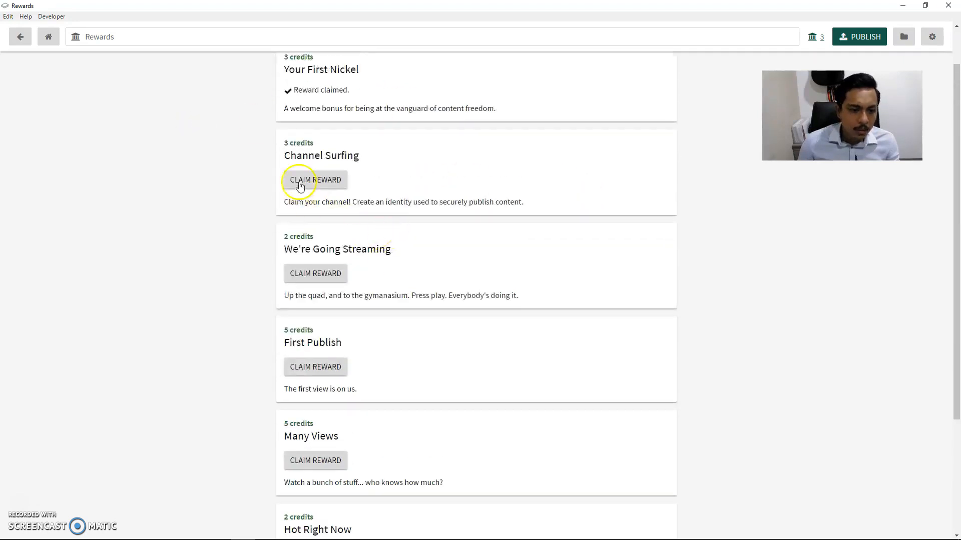
{"action": "left_click", "coordinate": [314, 180]}
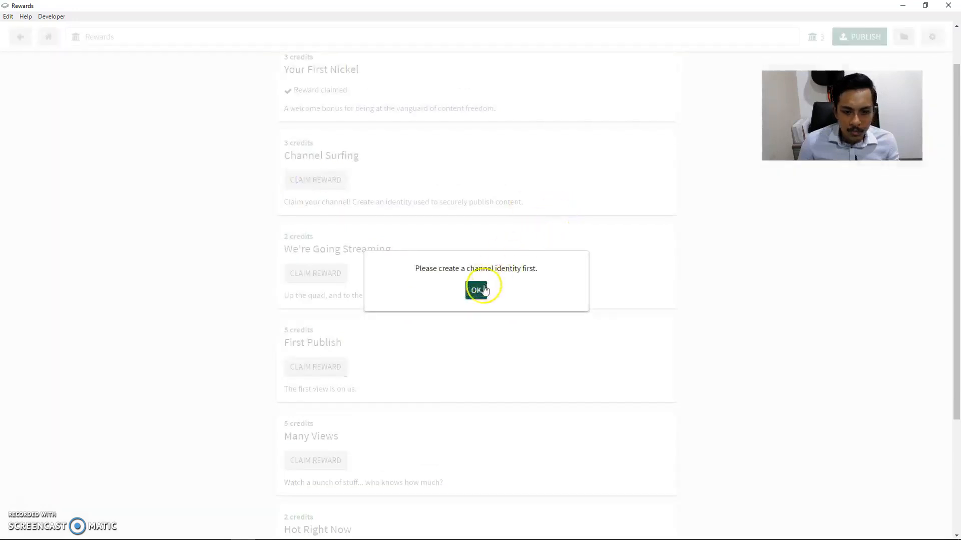
{"action": "left_click", "coordinate": [475, 289]}
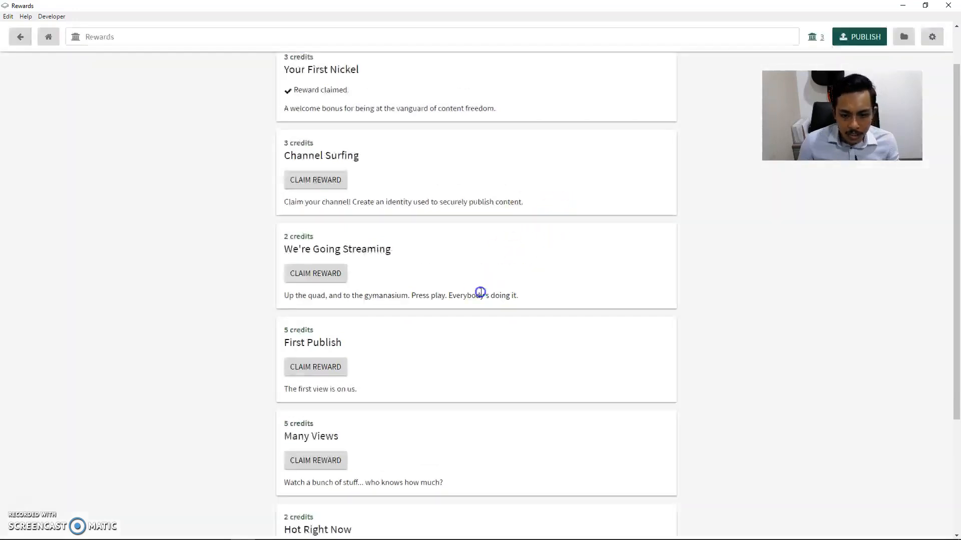
{"action": "scroll", "scroll_direction": "down", "scroll_amount": 3}
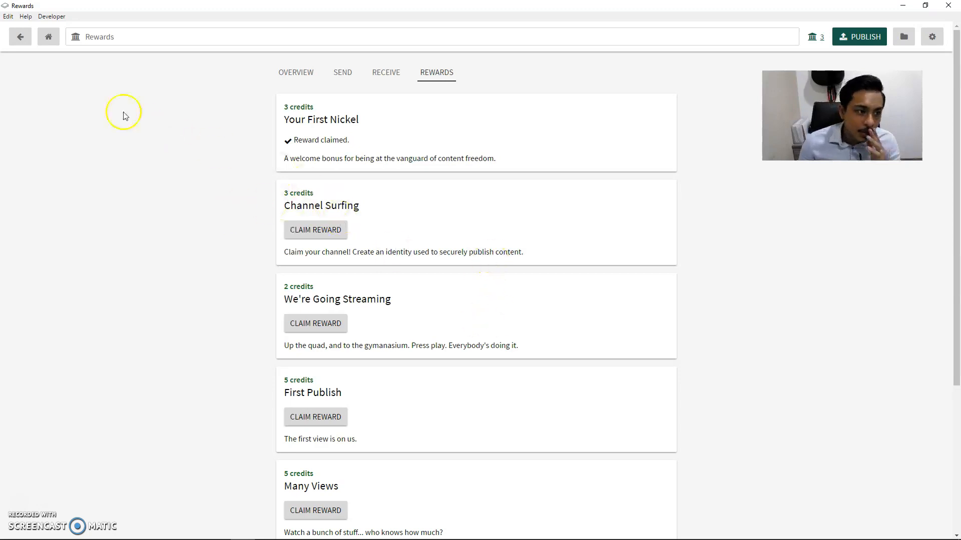
{"action": "left_click", "coordinate": [49, 37]}
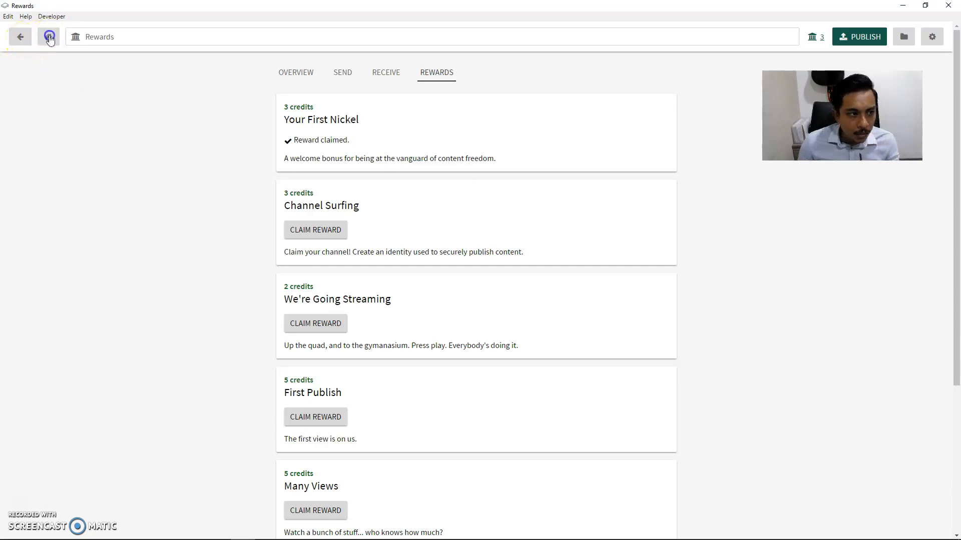
- Scroll the home feed to the blurred NSFW item and follow its settings link
{"action": "left_click", "coordinate": [49, 36]}
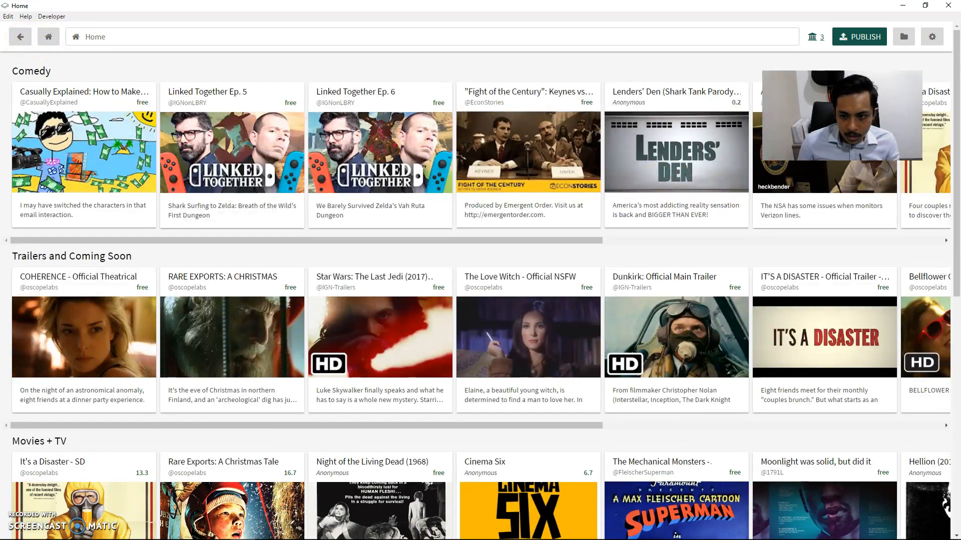
{"action": "scroll", "scroll_direction": "down", "scroll_amount": 3}
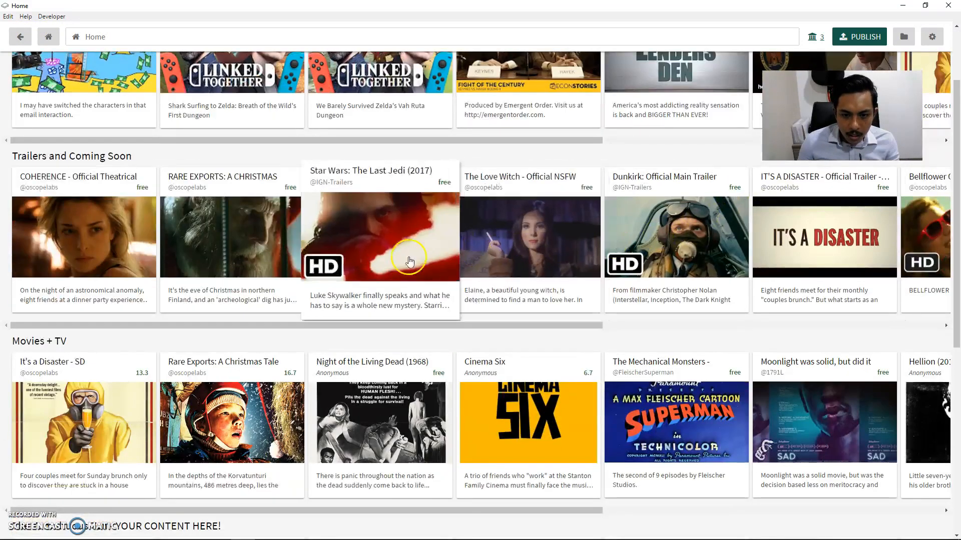
{"action": "scroll", "scroll_direction": "down", "scroll_amount": 3}
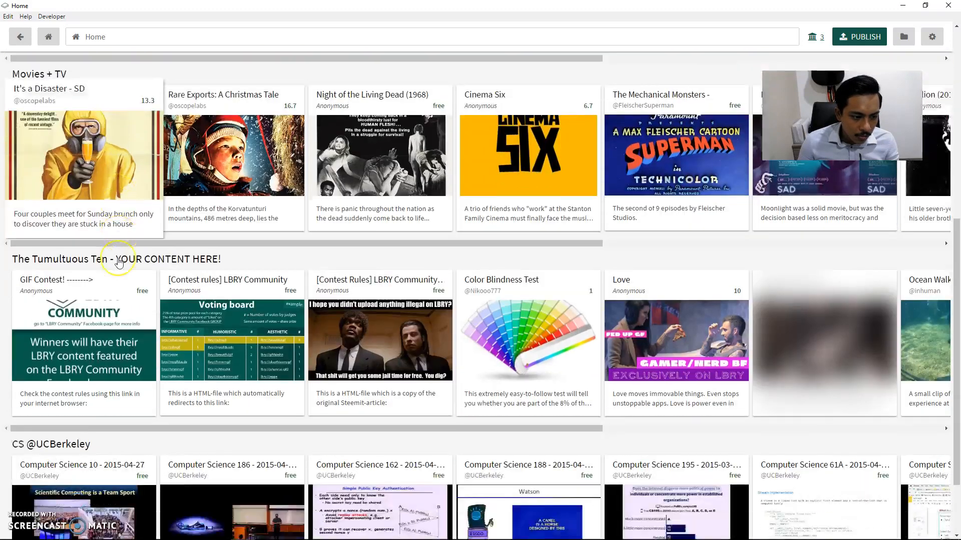
{"action": "scroll", "scroll_direction": "down", "scroll_amount": 3}
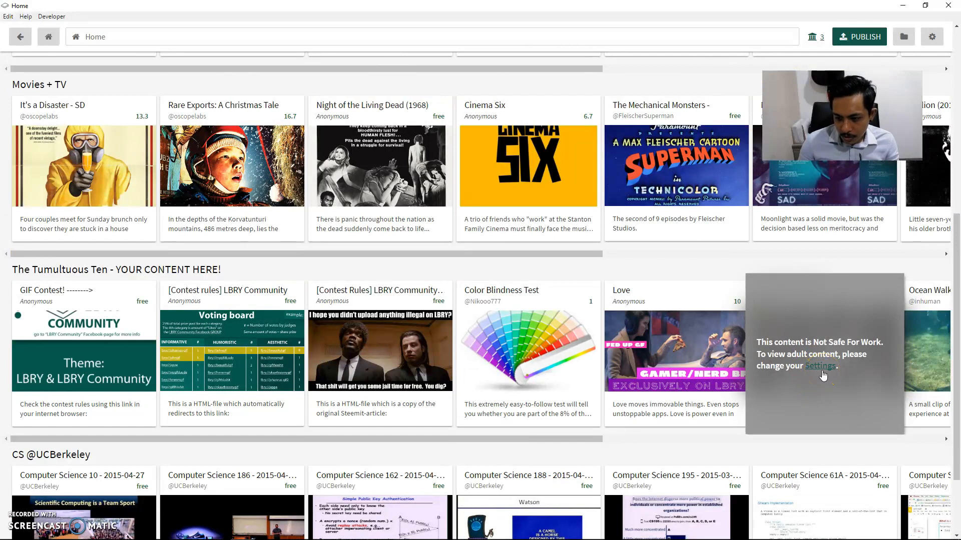
{"action": "left_click", "coordinate": [819, 366]}
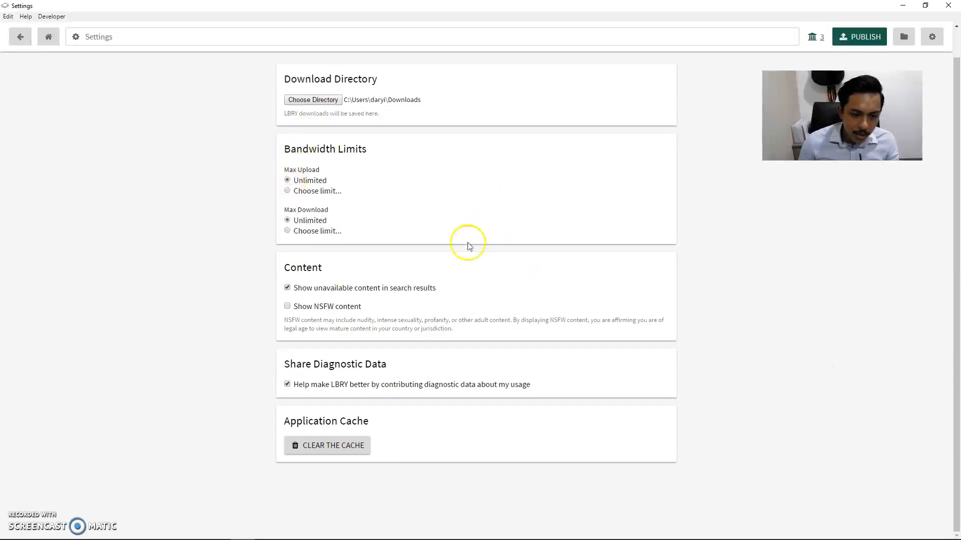
- Enable 'Show NSFW content' in Settings and go back to the home feed
{"action": "left_click", "coordinate": [286, 305]}
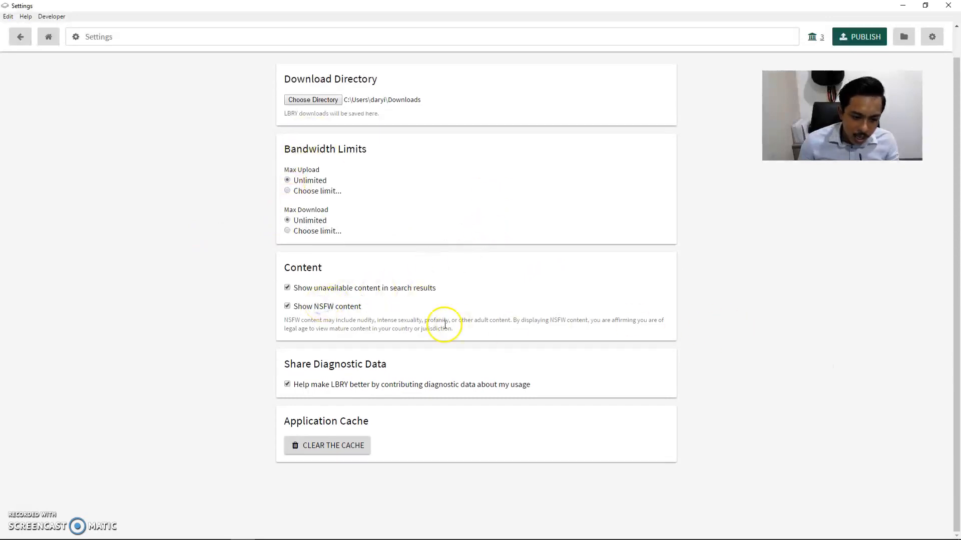
{"action": "mouse_move", "coordinate": [391, 398]}
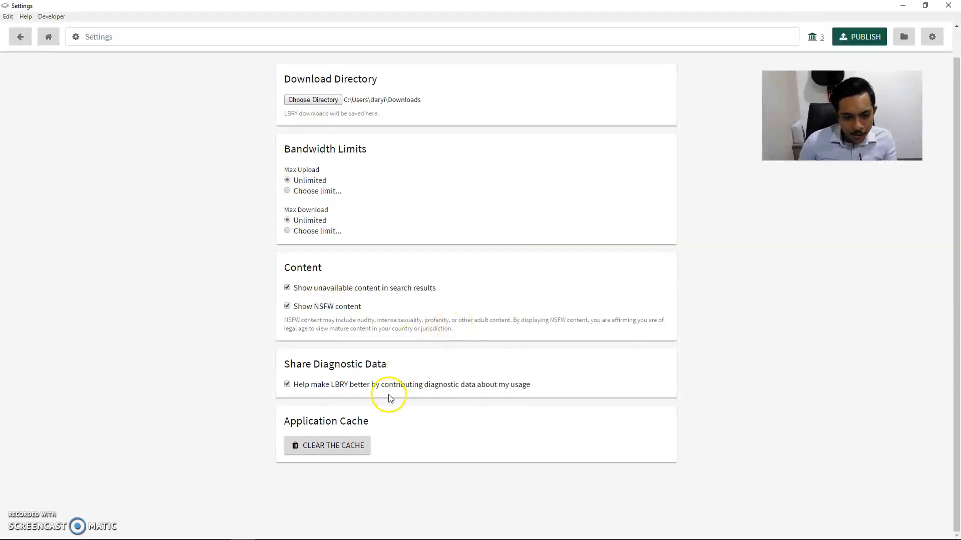
{"action": "double_click", "coordinate": [330, 306]}
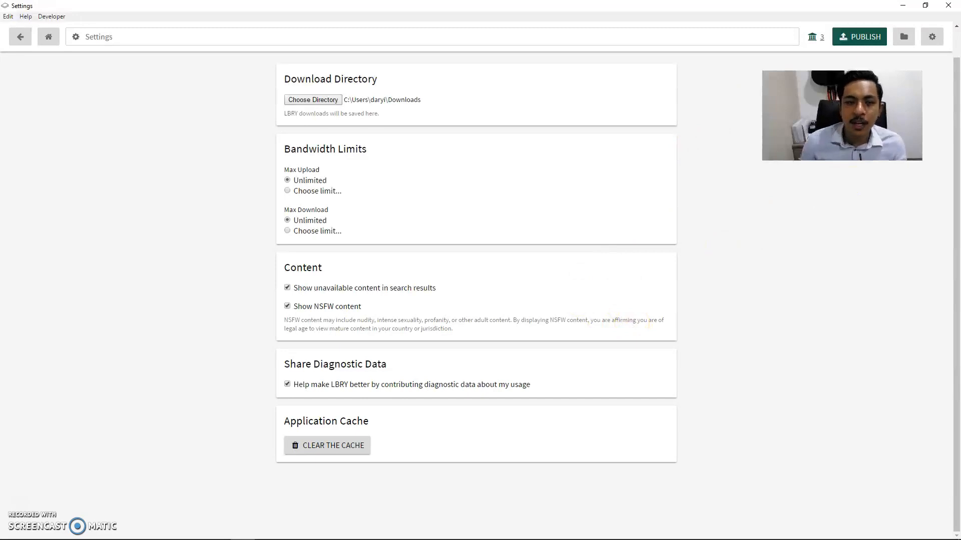
{"action": "left_click", "coordinate": [48, 37]}
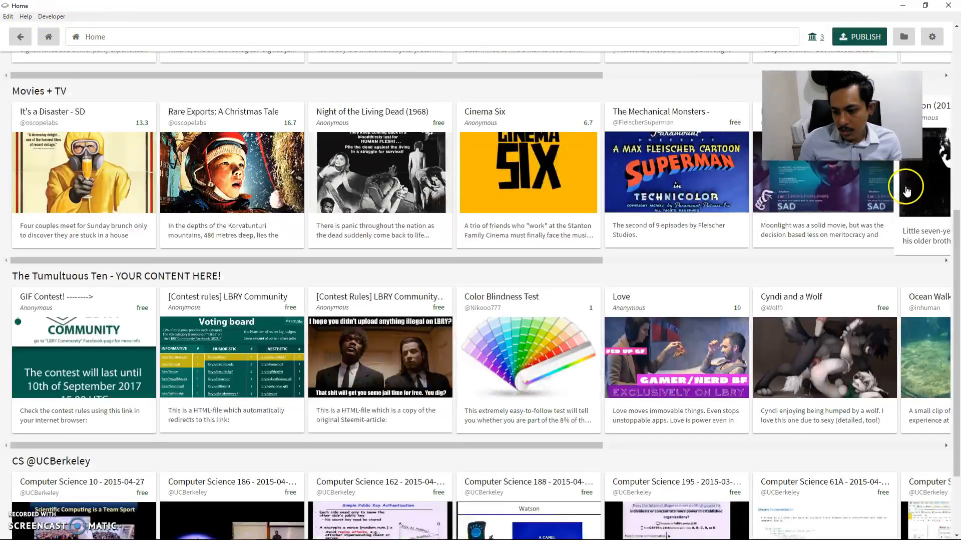
- Scroll the home feed and open the paid 'It's a Disaster - SD' stream
{"action": "scroll", "scroll_direction": "down", "scroll_amount": 3}
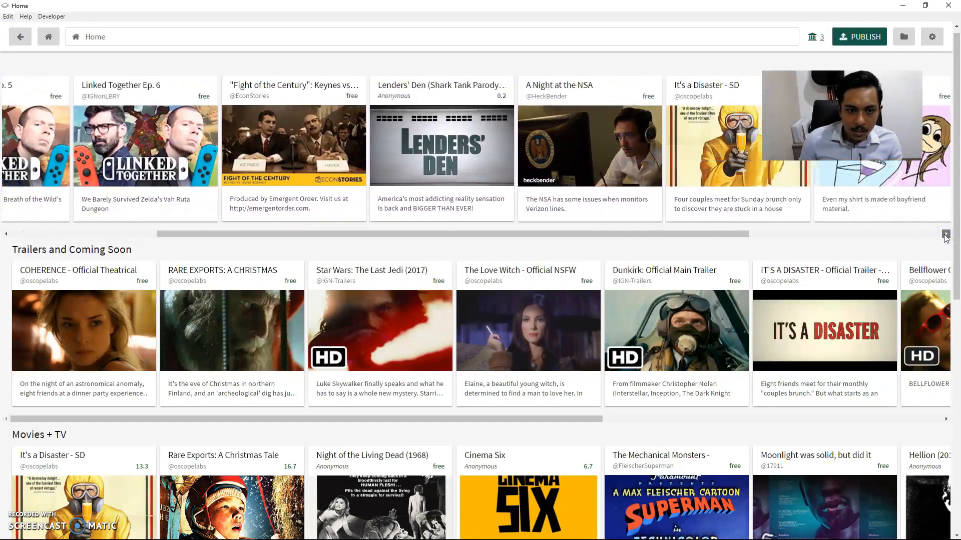
{"action": "left_click", "coordinate": [945, 234]}
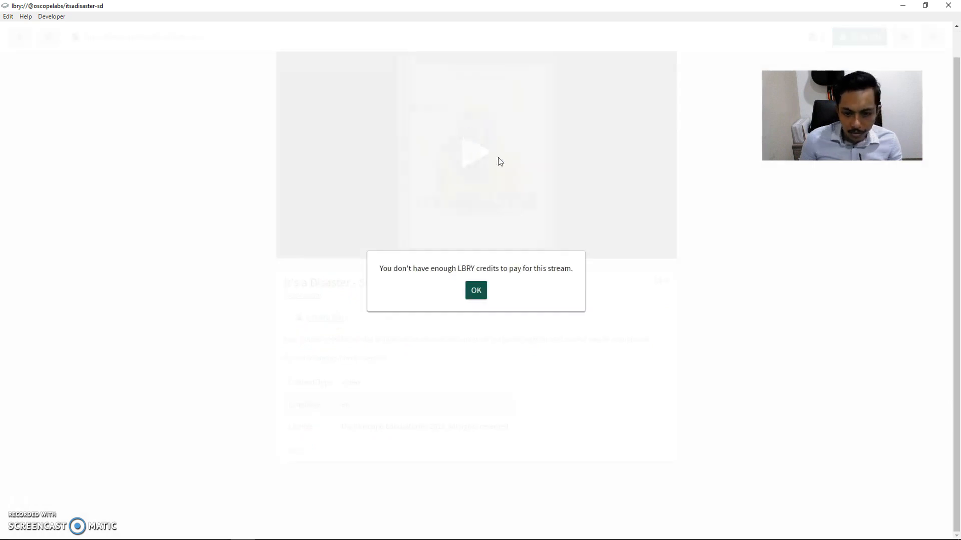
- Dismiss the insufficient-credits notice and scroll Home to the free trailers row
{"action": "left_click", "coordinate": [475, 290]}
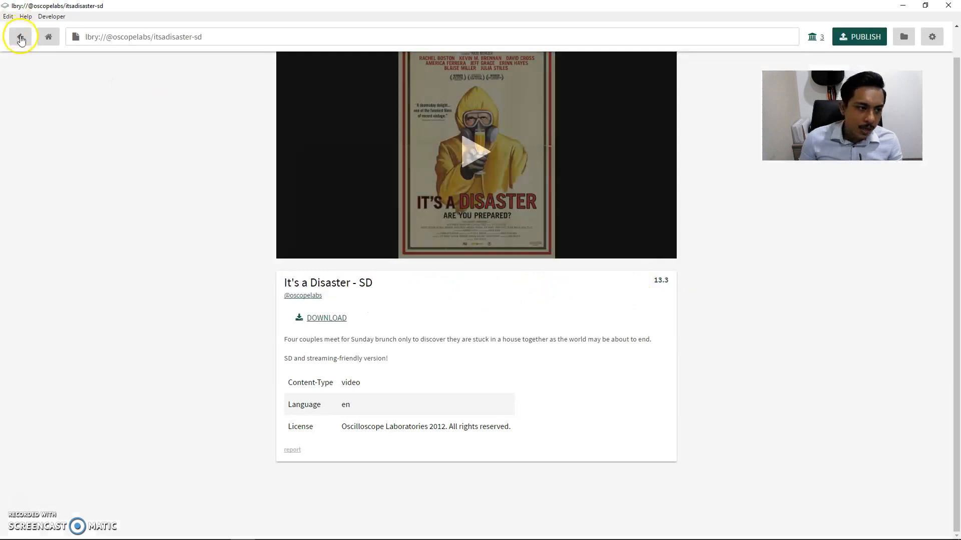
{"action": "left_click", "coordinate": [20, 36]}
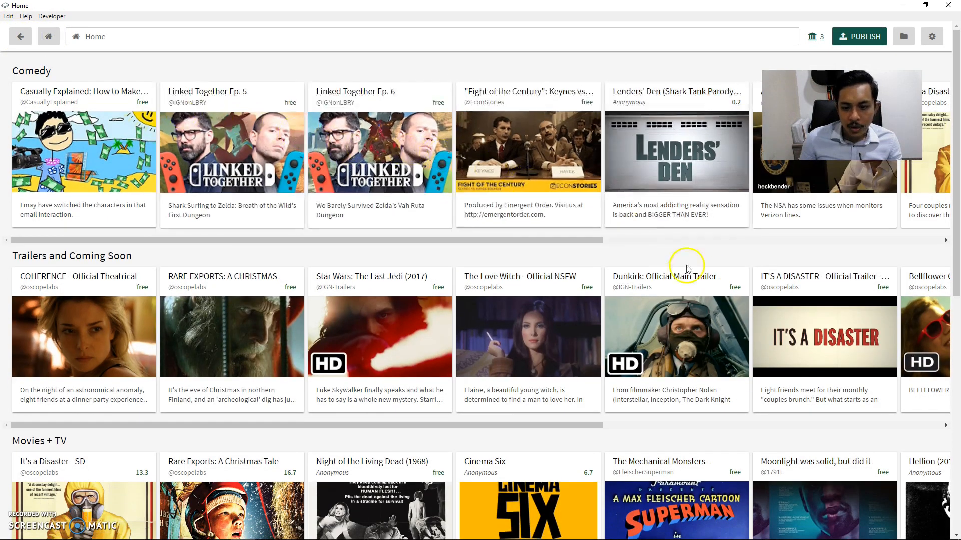
{"action": "scroll", "scroll_direction": "down", "scroll_amount": 3}
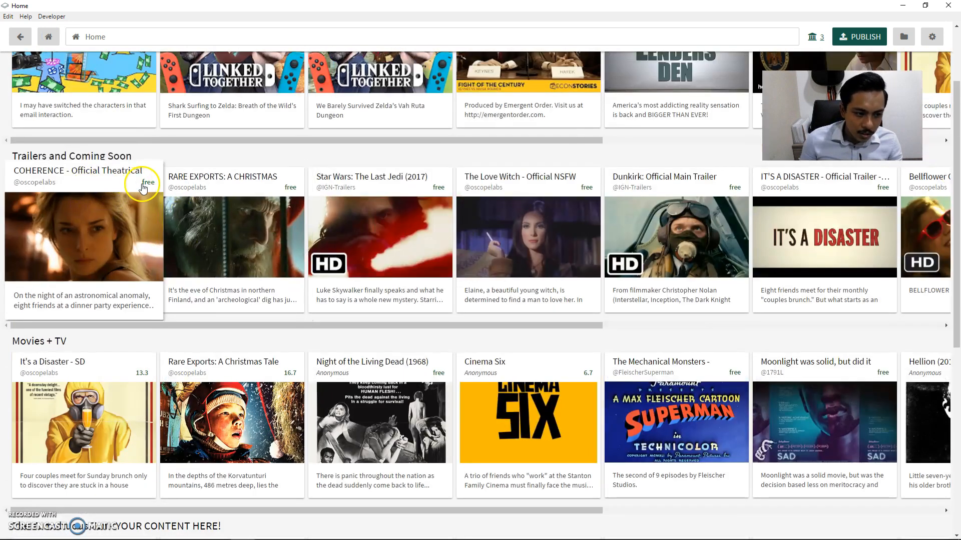
- Open and play the free COHERENCE trailer, then go back to the home feed
{"action": "left_click", "coordinate": [83, 237]}
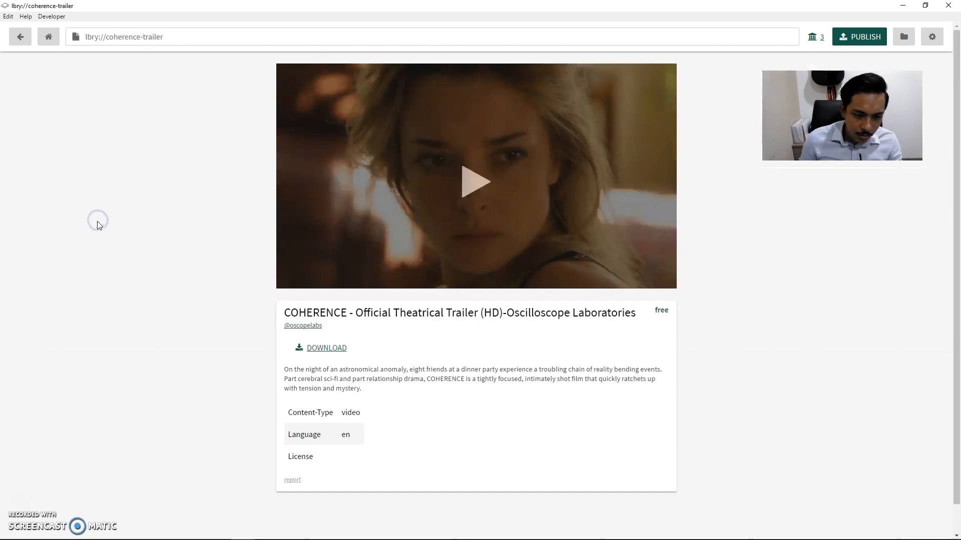
{"action": "left_click", "coordinate": [475, 180]}
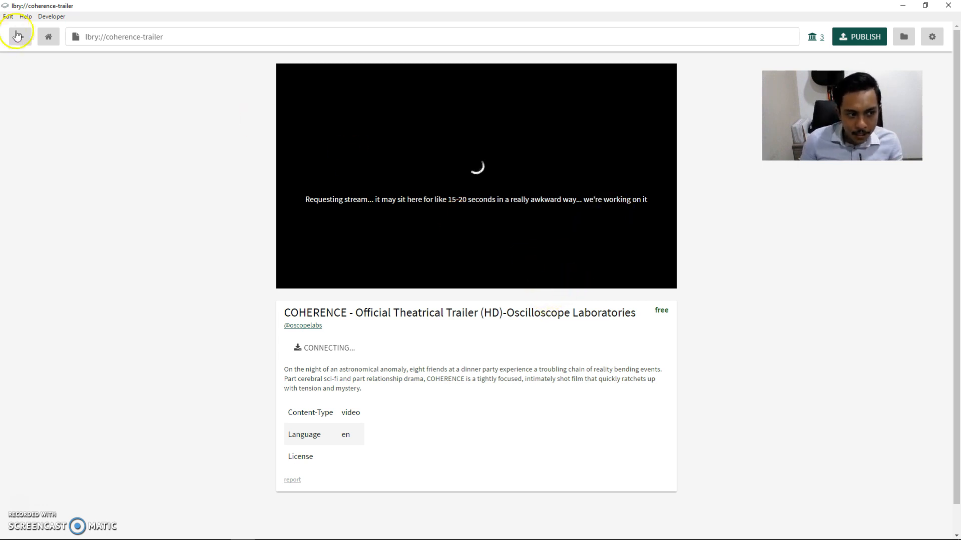
{"action": "left_click", "coordinate": [20, 36]}
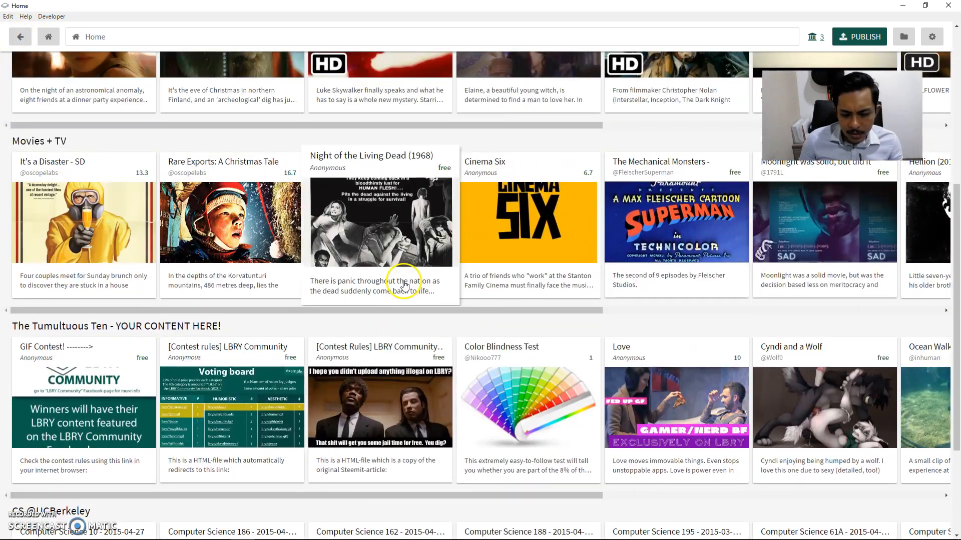
- Browse the Home feed's featured rows, scrolling sideways past trailers like Dunkirk and Blade Runner 2049
{"action": "scroll", "scroll_direction": "down", "scroll_amount": 3}
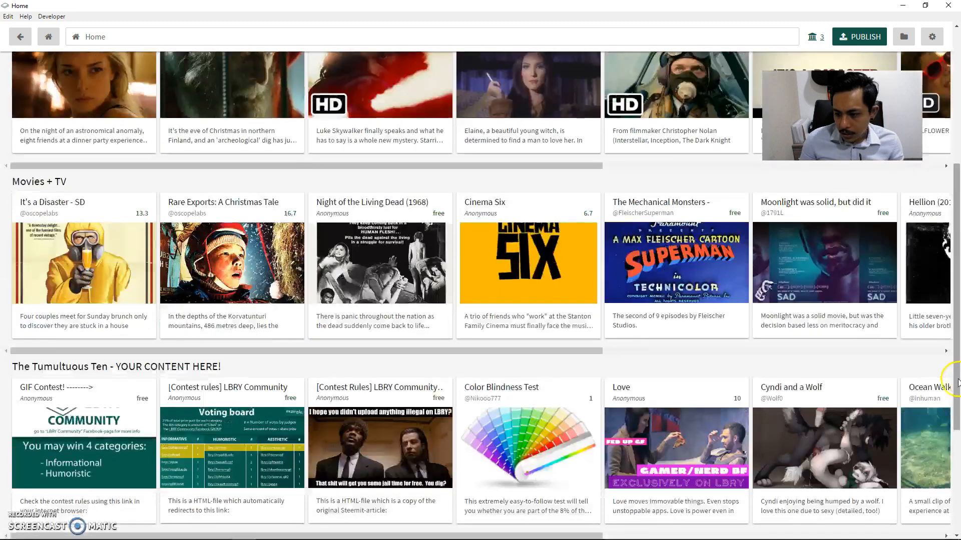
{"action": "scroll", "scroll_direction": "down", "scroll_amount": 3}
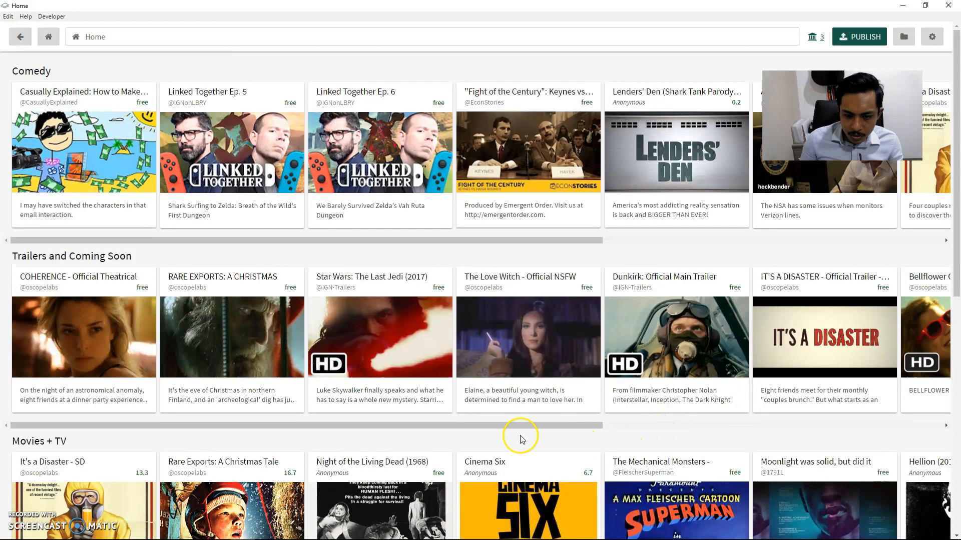
{"action": "scroll", "scroll_direction": "down", "scroll_amount": 3}
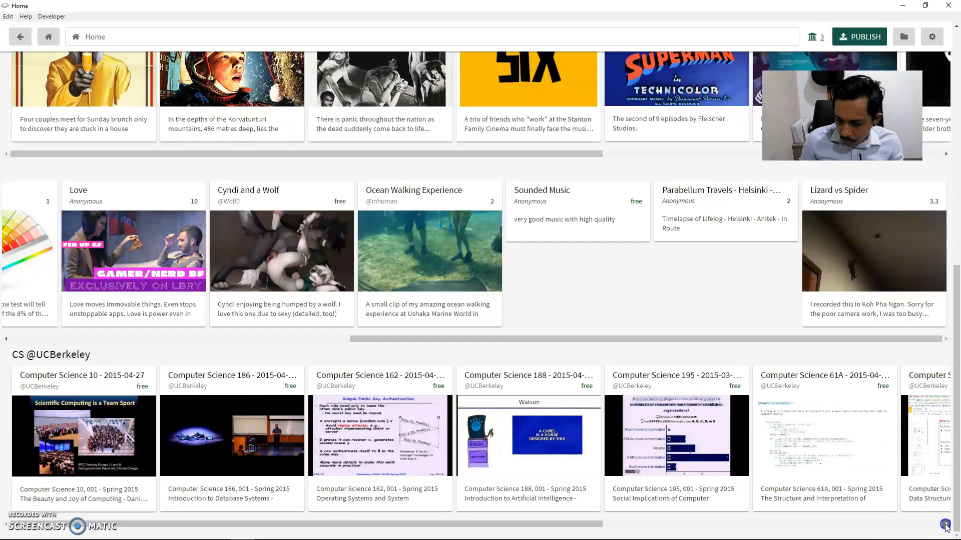
{"action": "scroll", "scroll_direction": "right", "scroll_amount": 3}
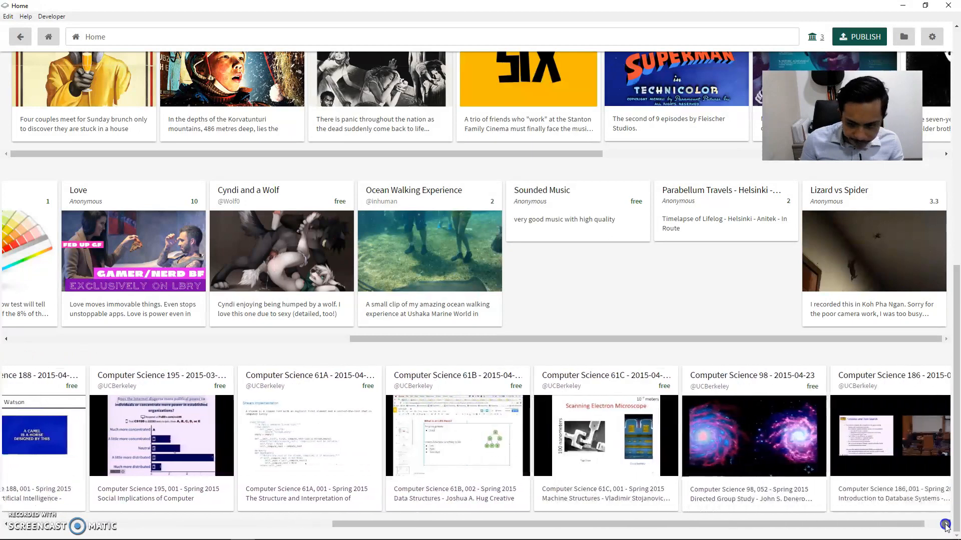
{"action": "scroll", "scroll_direction": "down", "scroll_amount": 3}
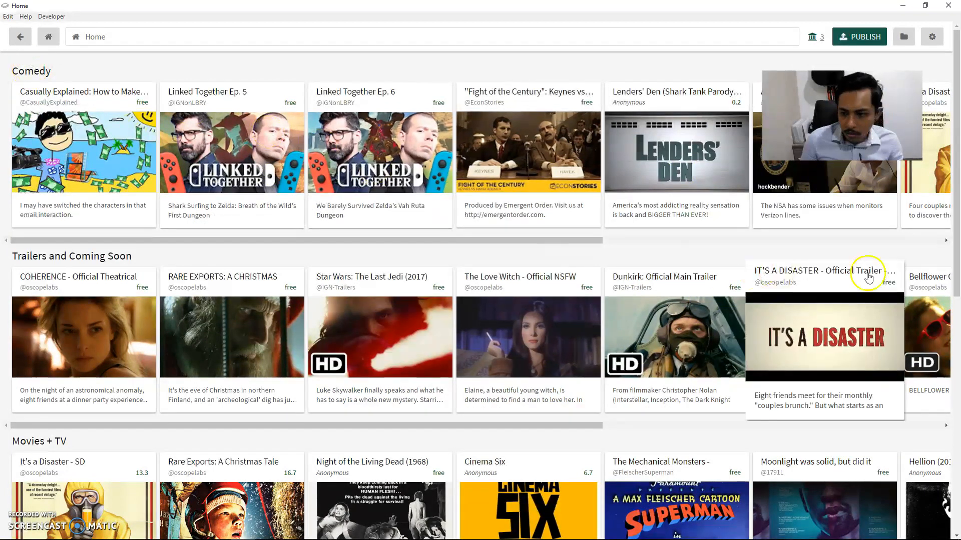
{"action": "scroll", "scroll_direction": "right", "scroll_amount": 3}
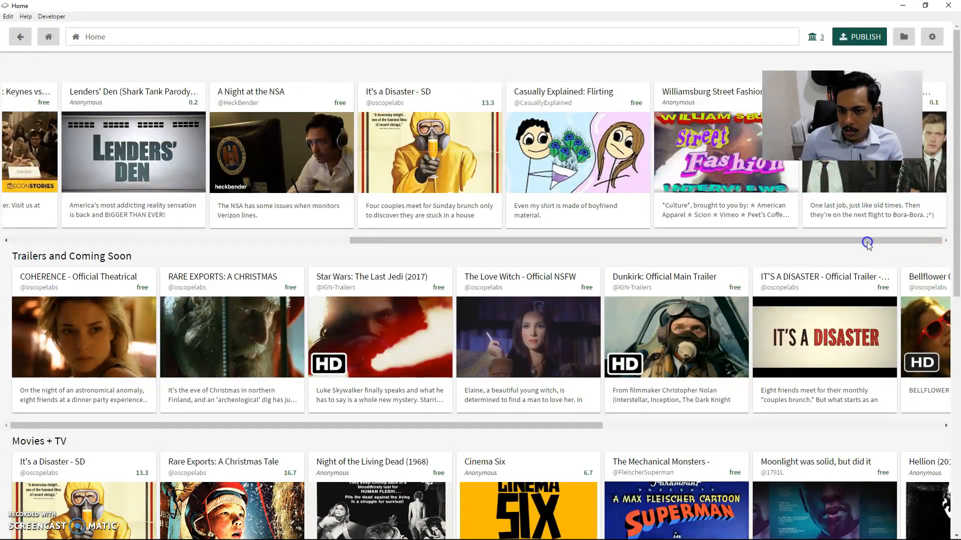
{"action": "scroll", "scroll_direction": "down", "scroll_amount": 3}
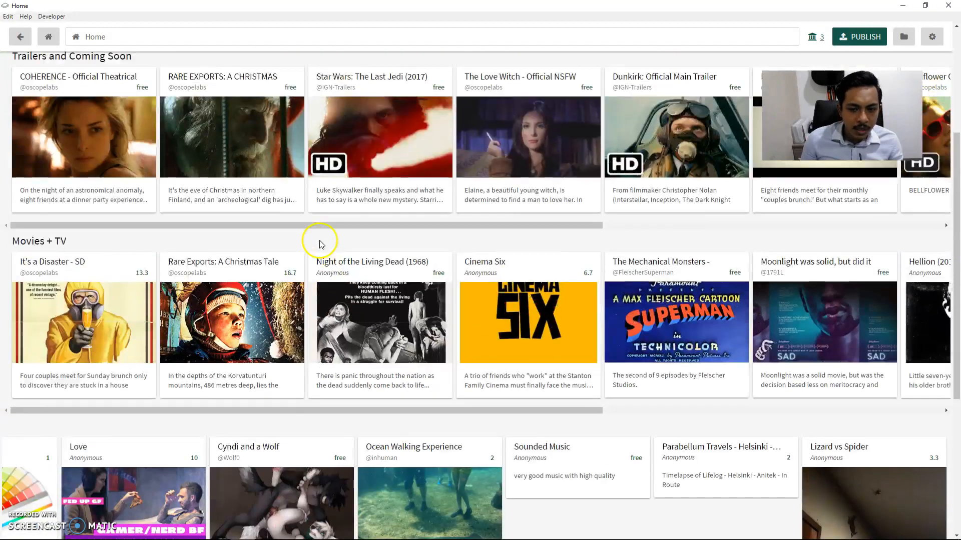
{"action": "scroll", "scroll_direction": "right", "scroll_amount": 3}
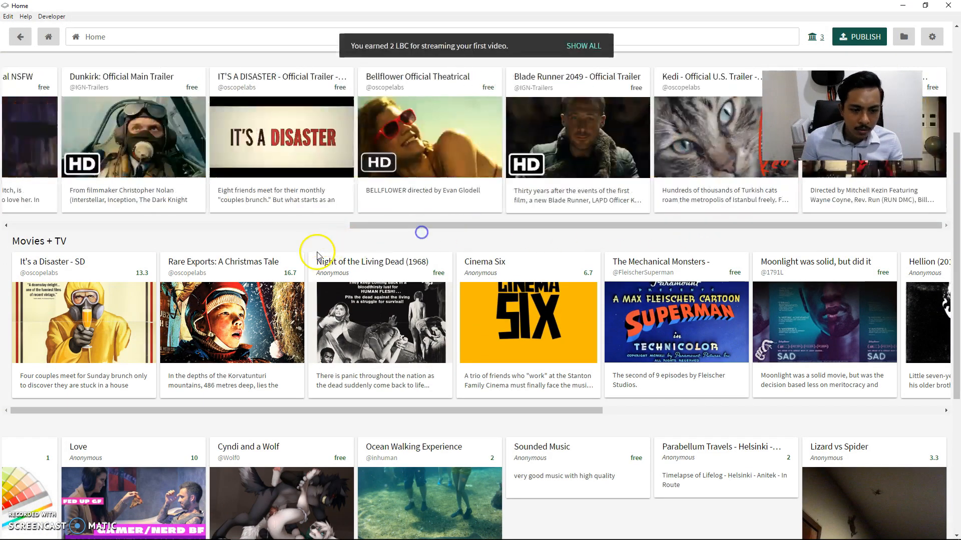
{"action": "scroll", "scroll_direction": "down", "scroll_amount": 3}
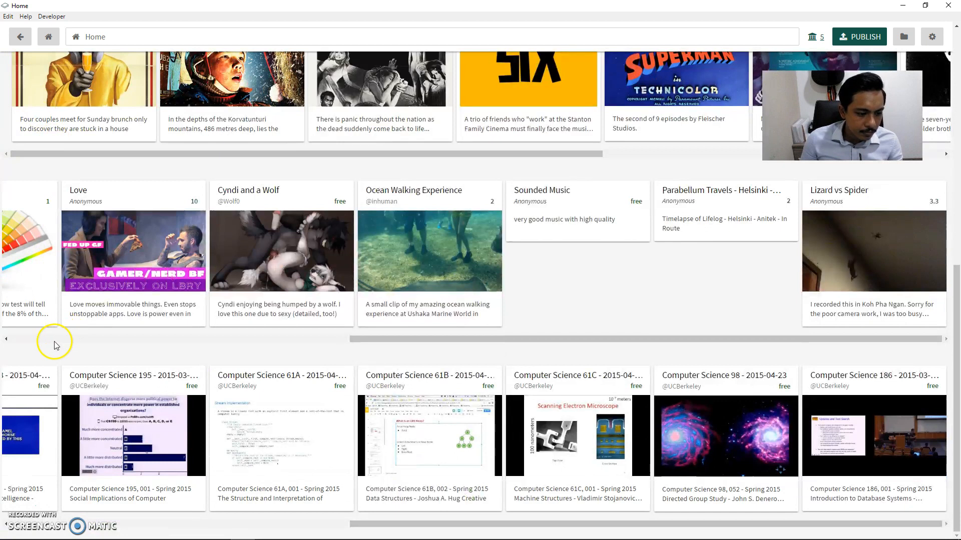
{"action": "left_click", "coordinate": [9, 335]}
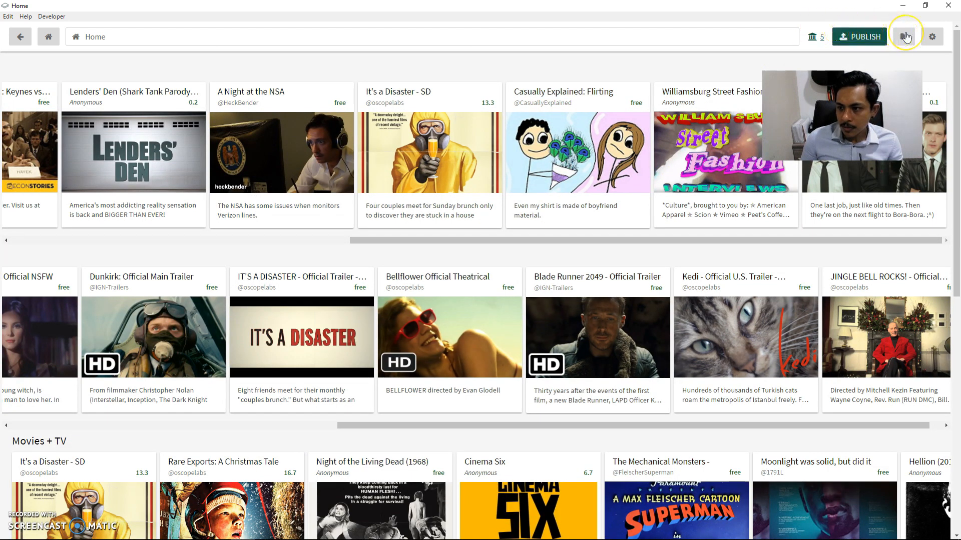
- Pick newest.mp4 as the Publish file, then view Downloads & Purchases listing the COHERENCE trailer
{"action": "left_click", "coordinate": [858, 36]}
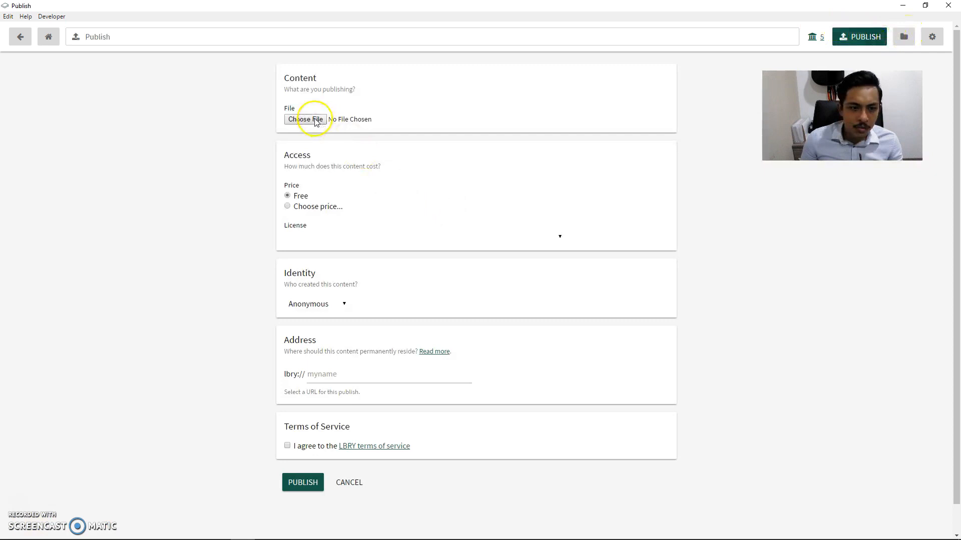
{"action": "left_click", "coordinate": [306, 119]}
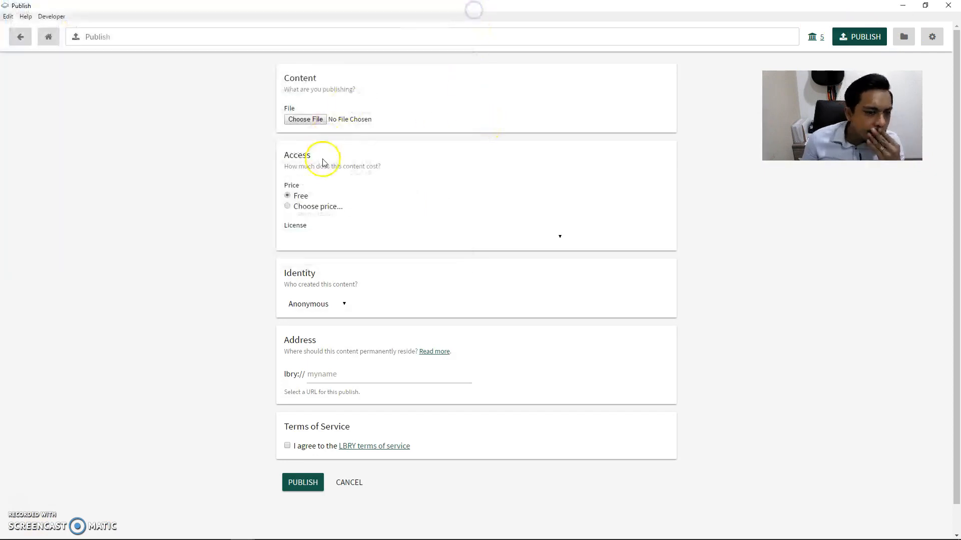
{"action": "left_click", "coordinate": [305, 119]}
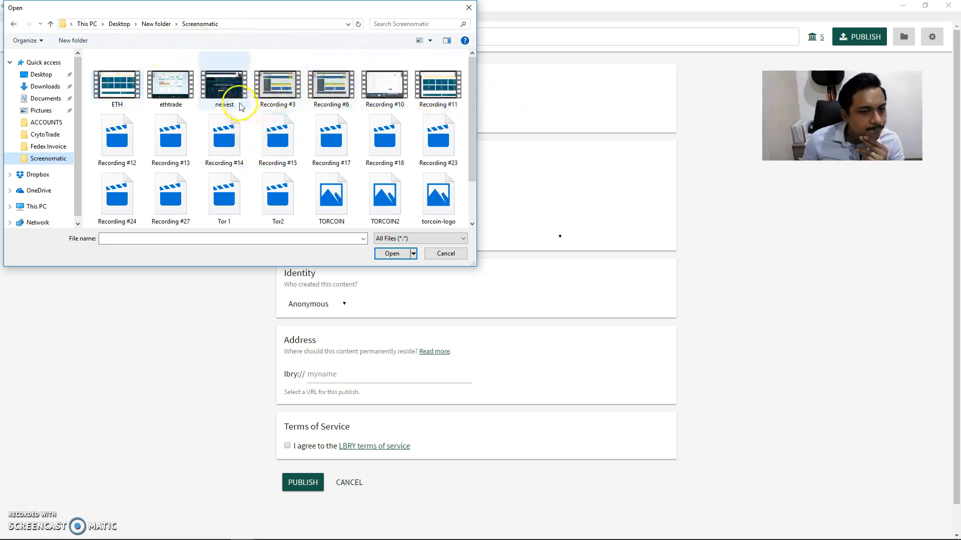
{"action": "mouse_move", "coordinate": [232, 96]}
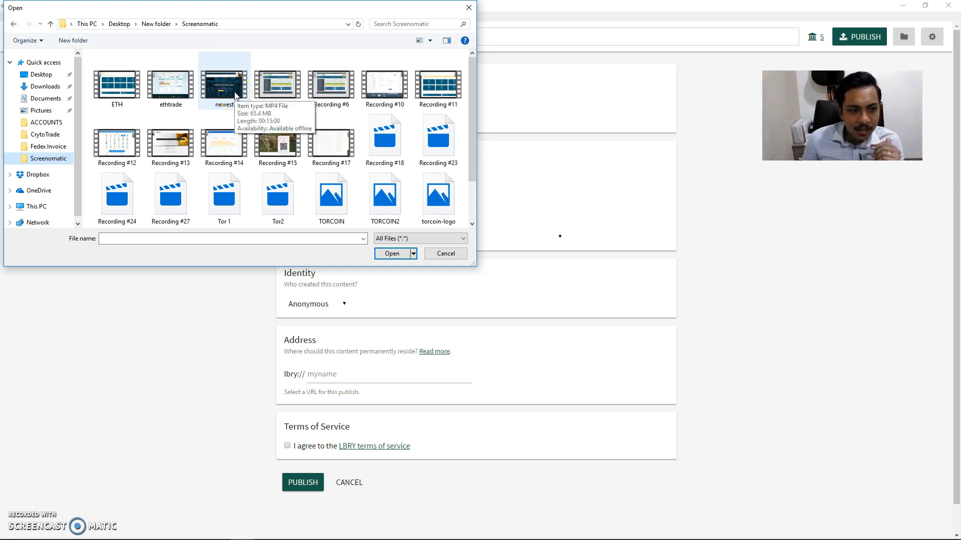
{"action": "left_click", "coordinate": [391, 253]}
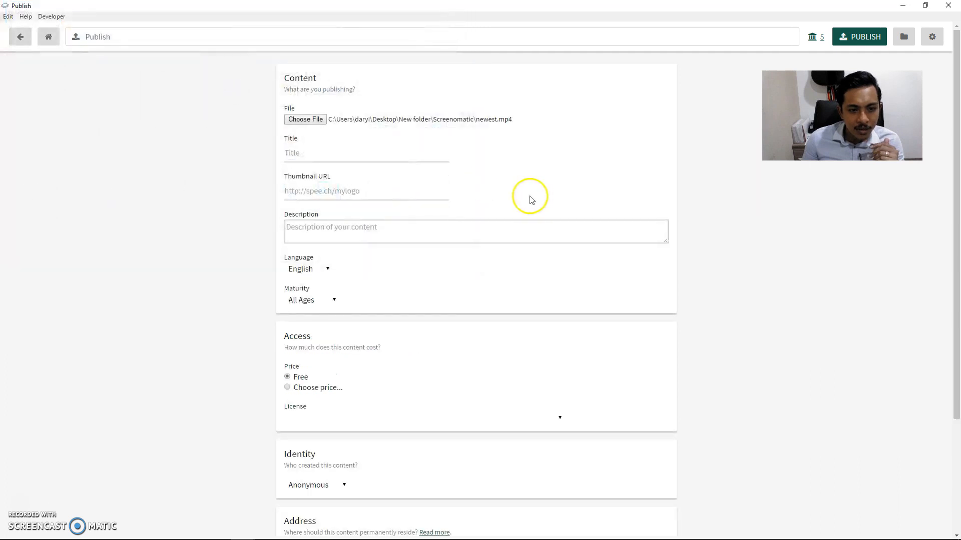
{"action": "scroll", "scroll_direction": "down", "scroll_amount": 3}
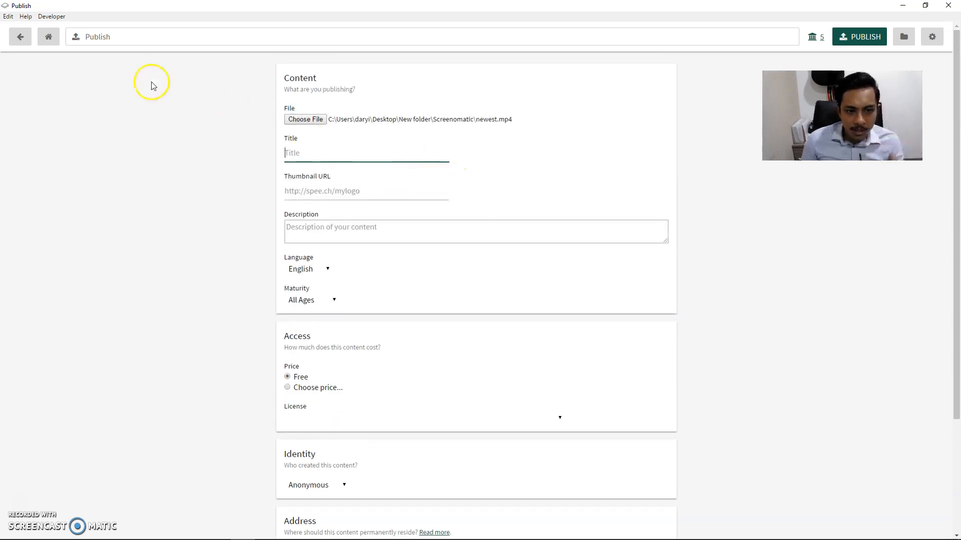
{"action": "left_click", "coordinate": [904, 36]}
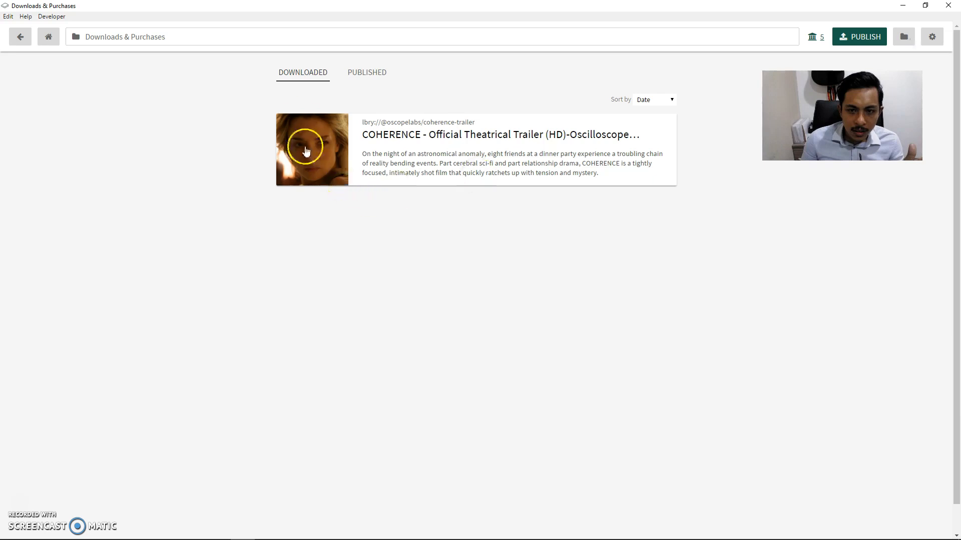
- Check the empty Published list, return to Downloaded, then view the Settings page
{"action": "left_click", "coordinate": [367, 72]}
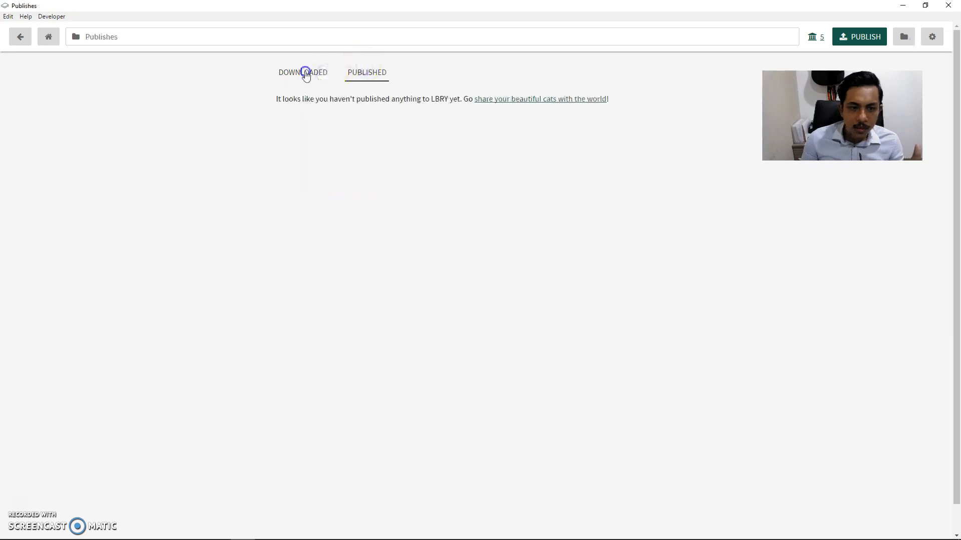
{"action": "left_click", "coordinate": [303, 72]}
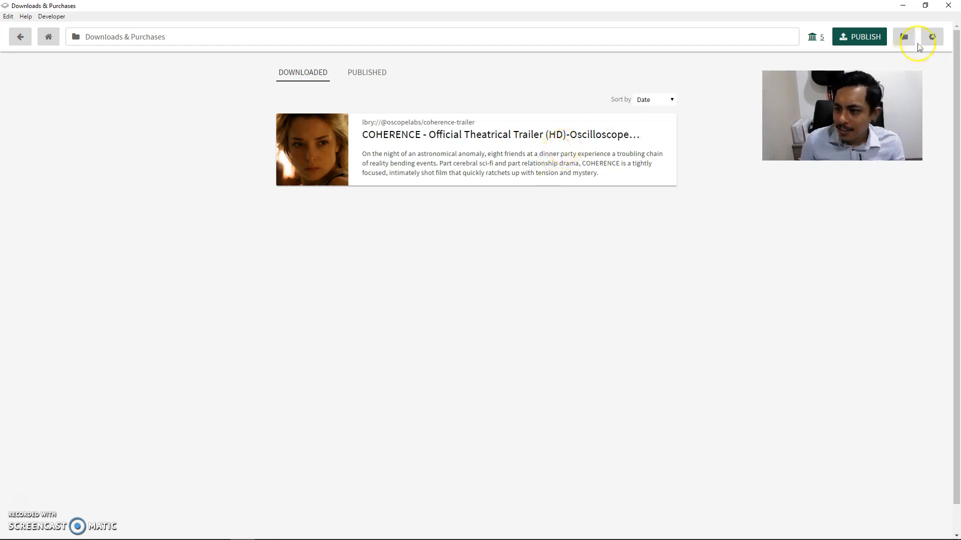
{"action": "left_click", "coordinate": [931, 37]}
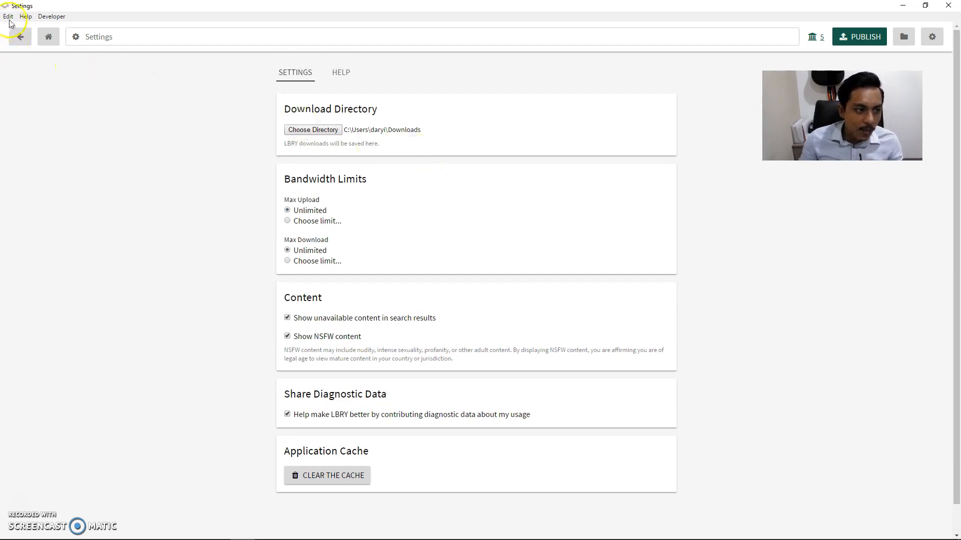
- Show and close the Developer Tools pane, then return to the Home feed
{"action": "left_click", "coordinate": [51, 16]}
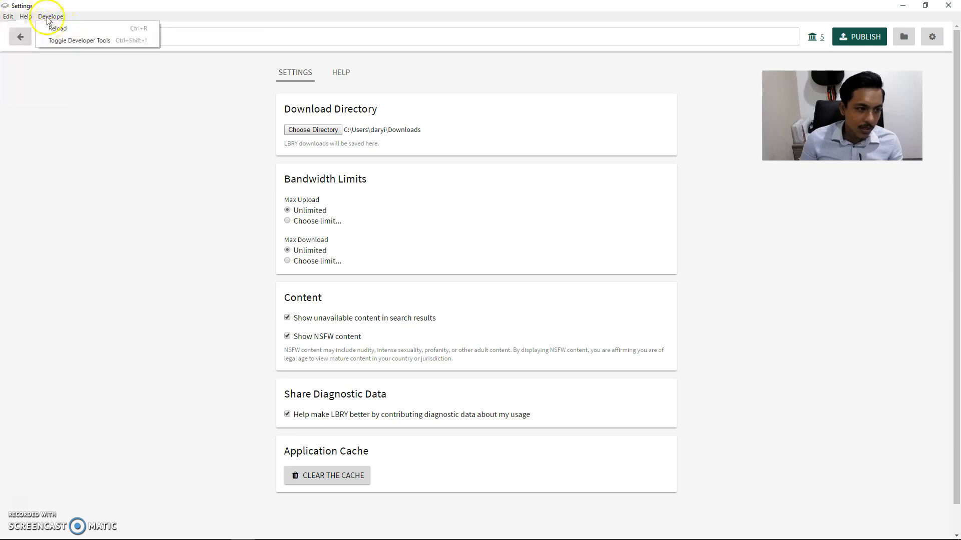
{"action": "left_click", "coordinate": [79, 40]}
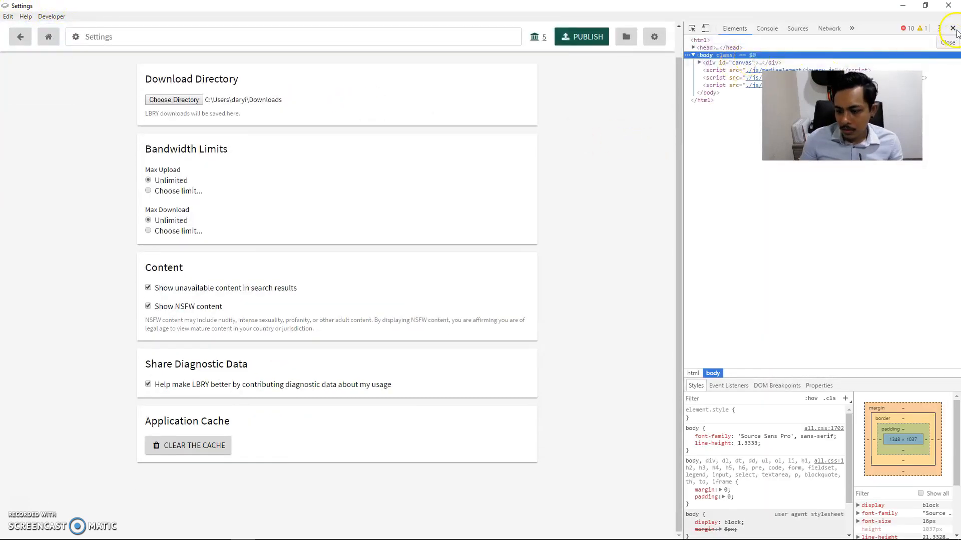
{"action": "left_click", "coordinate": [952, 28]}
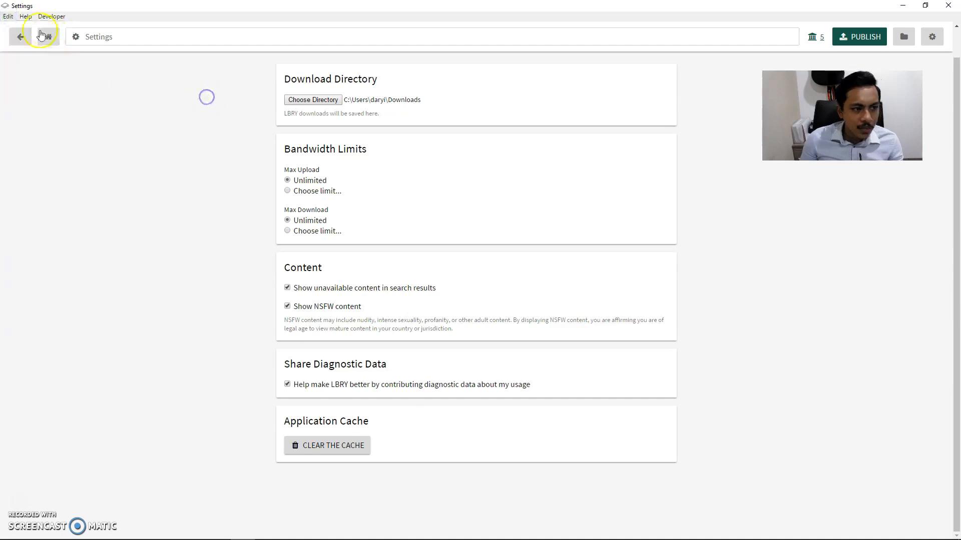
{"action": "left_click", "coordinate": [20, 36]}
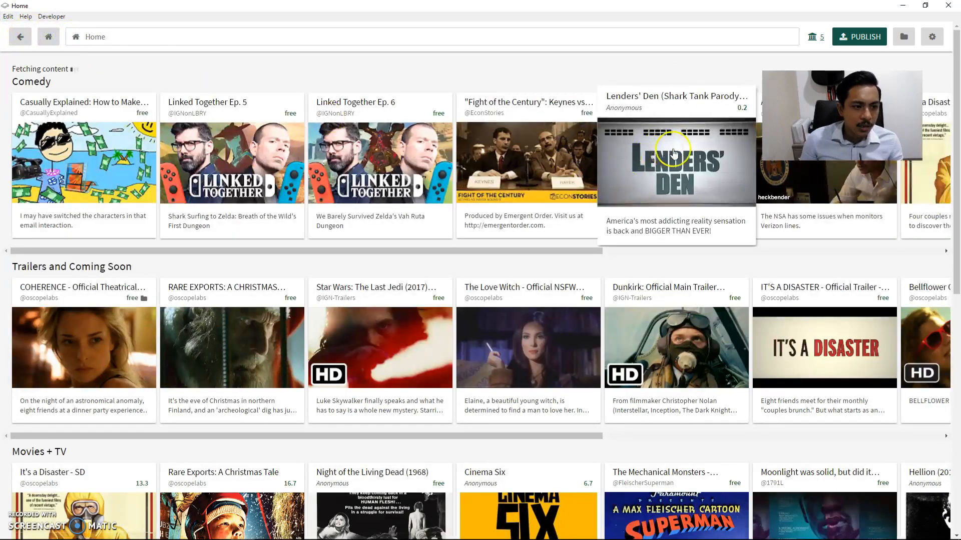
{"action": "scroll", "scroll_direction": "down", "scroll_amount": 3}
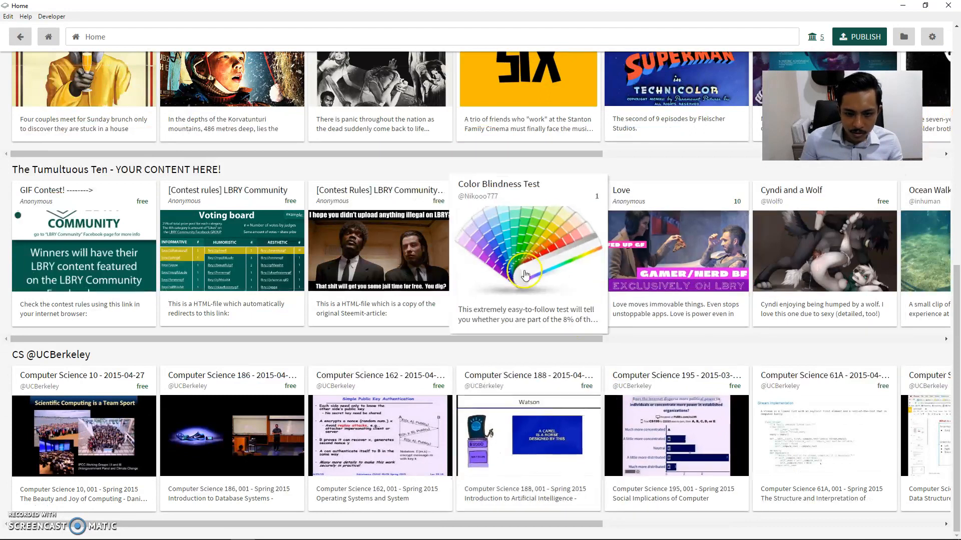
{"action": "left_click", "coordinate": [527, 251]}
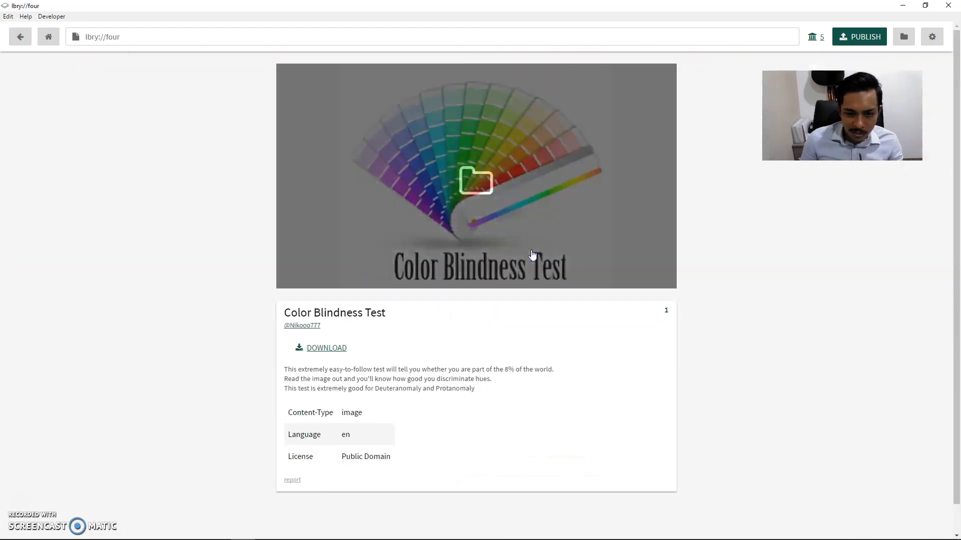
{"action": "left_click", "coordinate": [325, 348]}
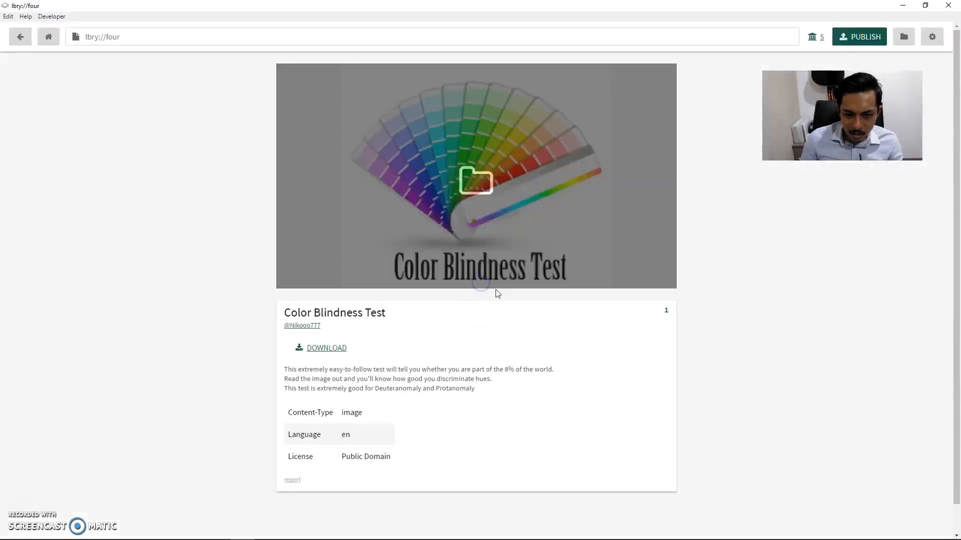
{"action": "left_click", "coordinate": [19, 36]}
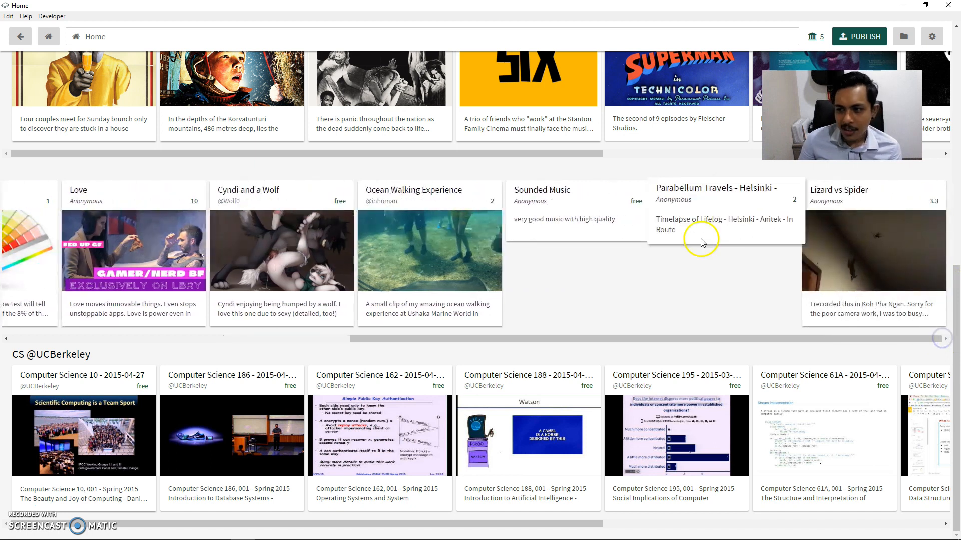
{"action": "mouse_move", "coordinate": [696, 264]}
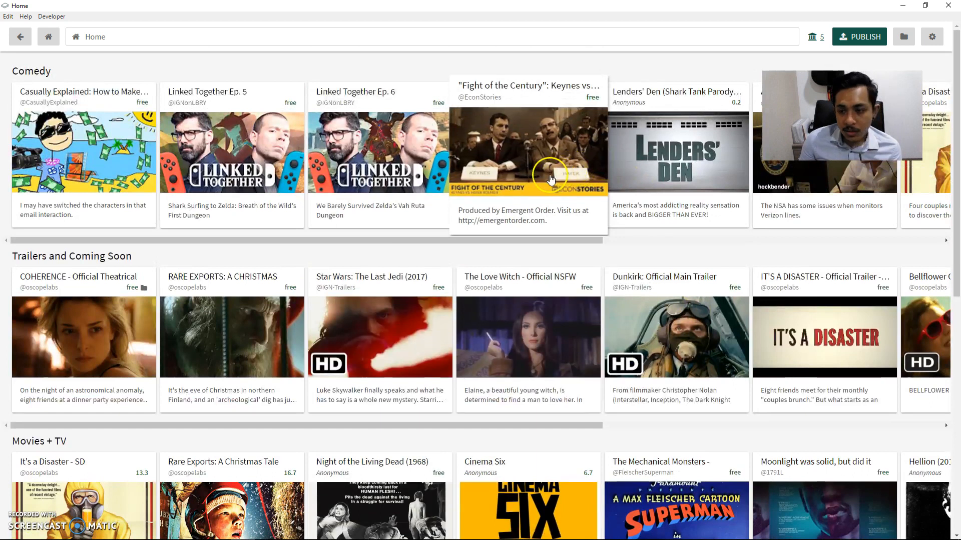
- Open the Edit menu and dismiss it
{"action": "left_click", "coordinate": [8, 16]}
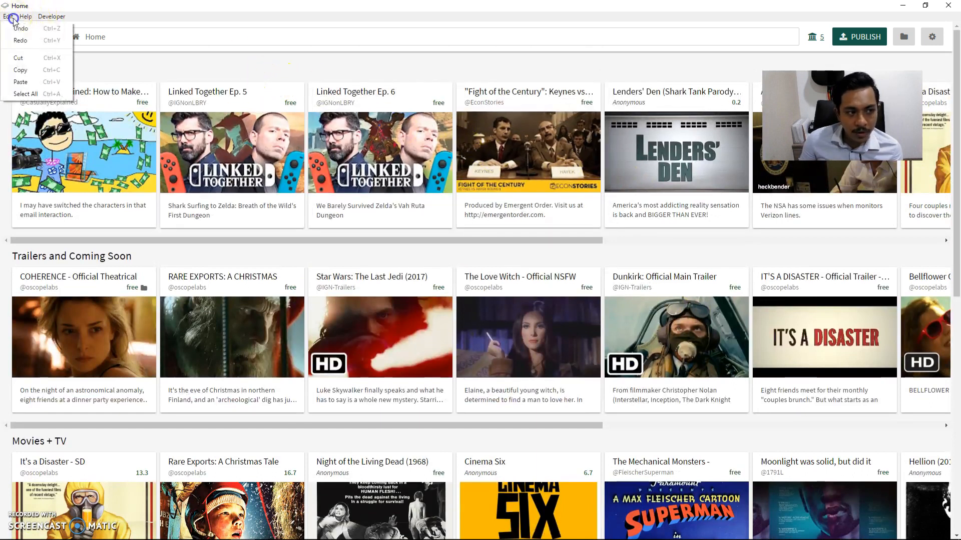
{"action": "left_click", "coordinate": [8, 16]}
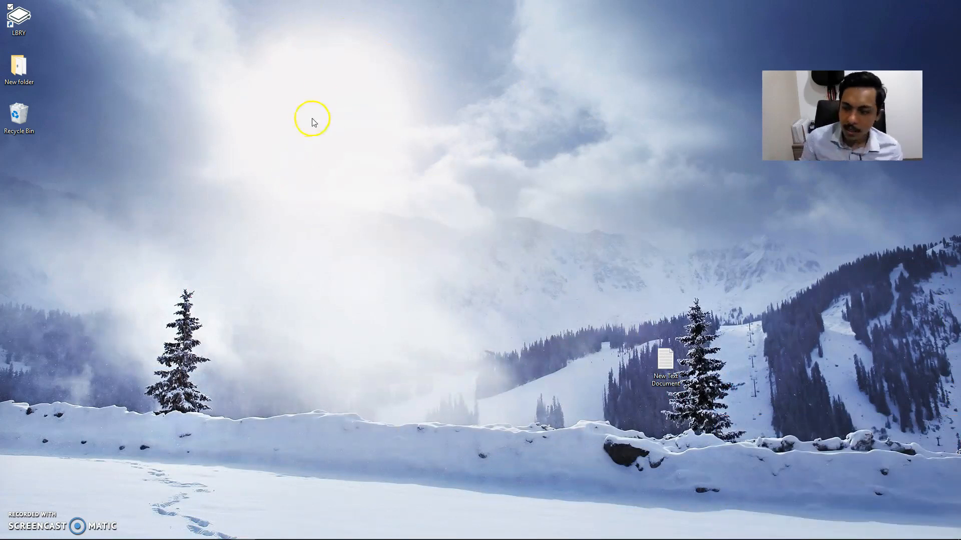
{"action": "mouse_move", "coordinate": [41, 465]}
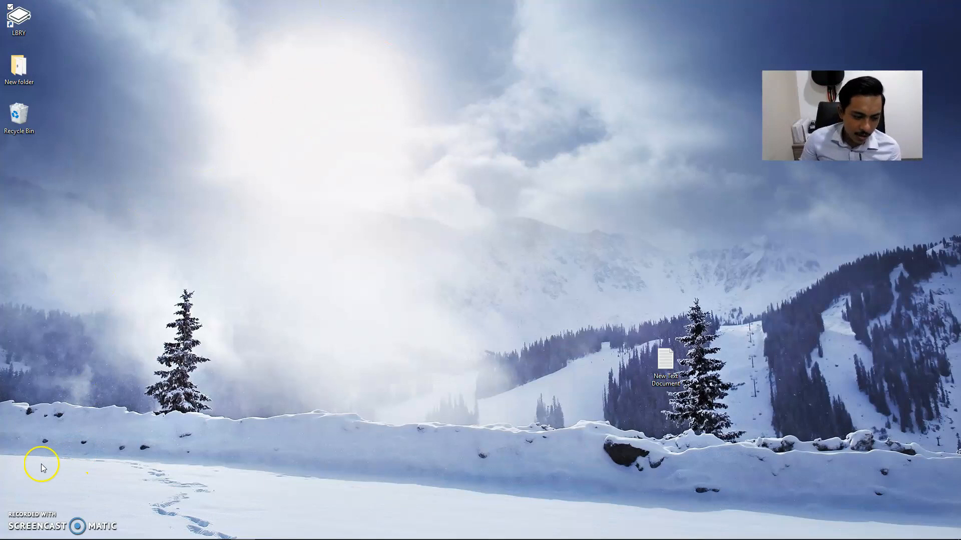
{"action": "mouse_move", "coordinate": [27, 503]}
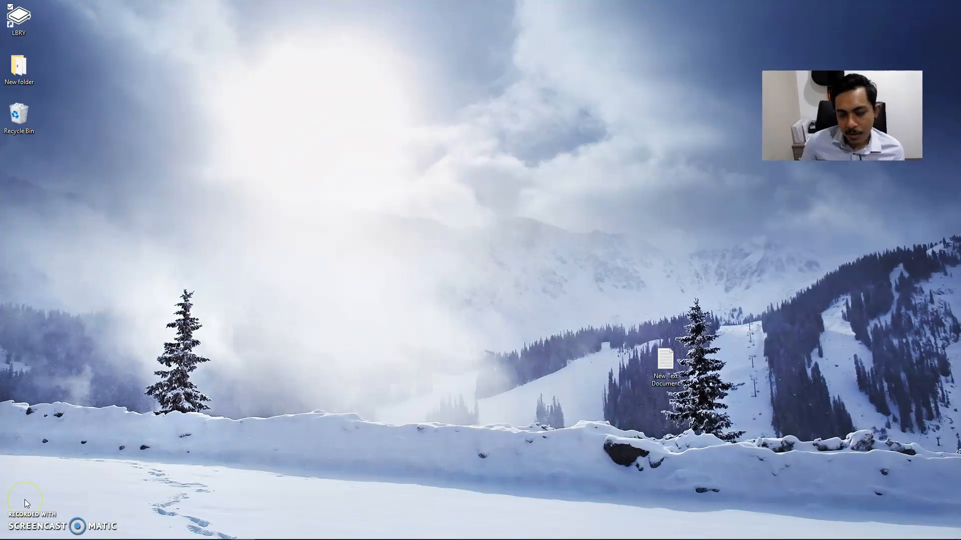